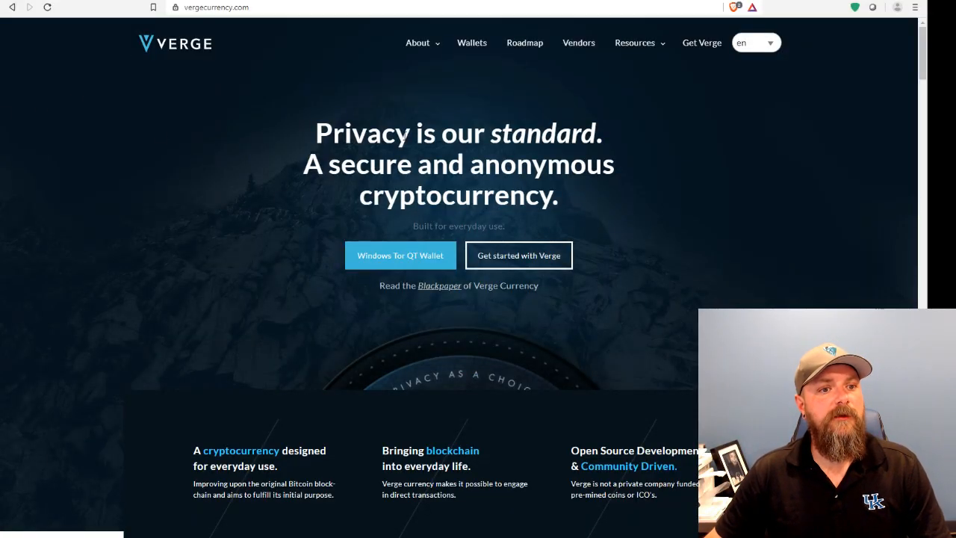
{"action": "mouse_move", "coordinate": [389, 116]}
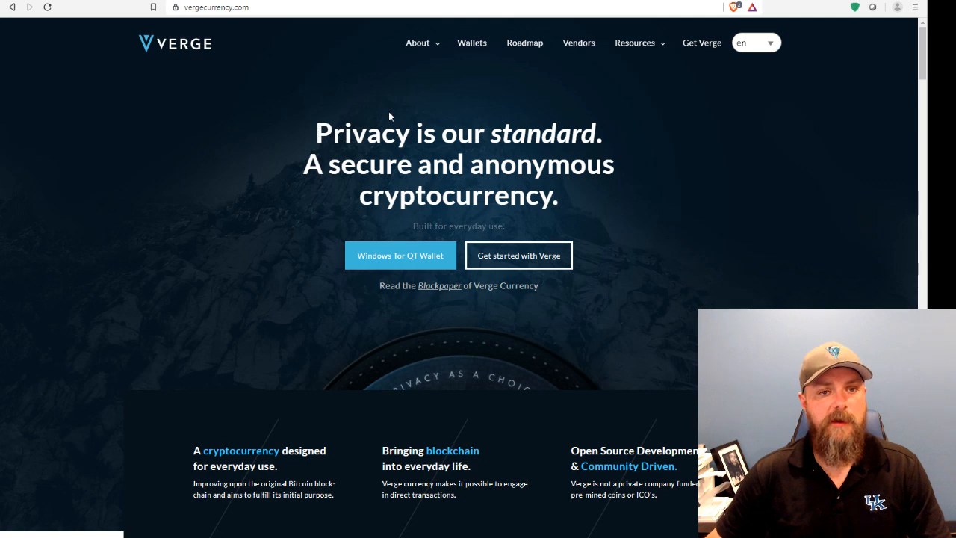
Step: Open the Resources menu on vergecurrency.com to show Blackpaper, FAQ, ZenDesk and Wiki links
{"action": "left_click", "coordinate": [635, 43]}
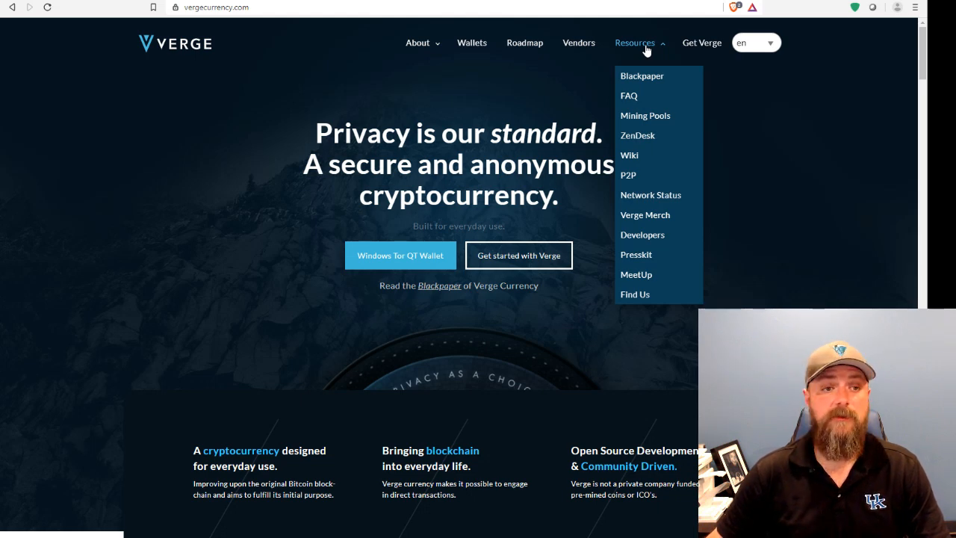
{"action": "mouse_move", "coordinate": [649, 50]}
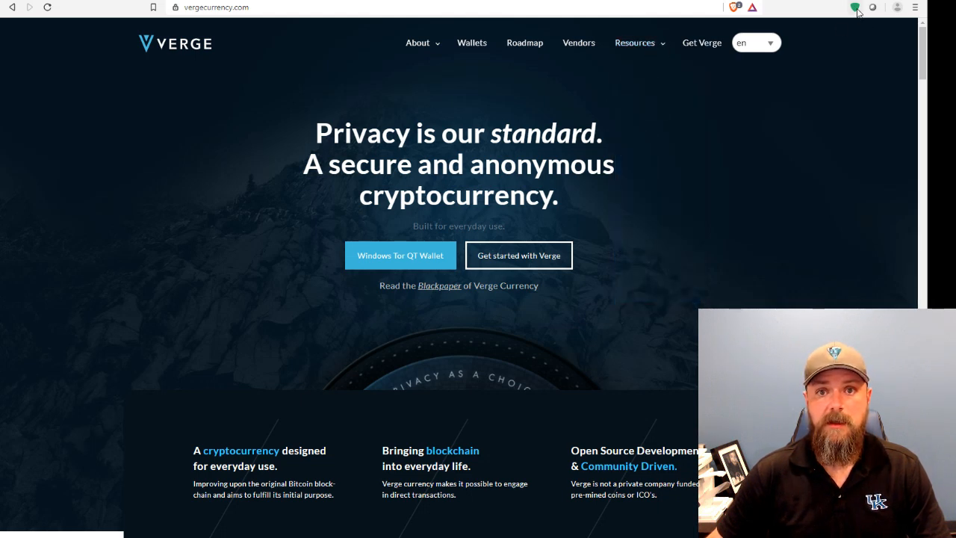
{"action": "mouse_move", "coordinate": [856, 7]}
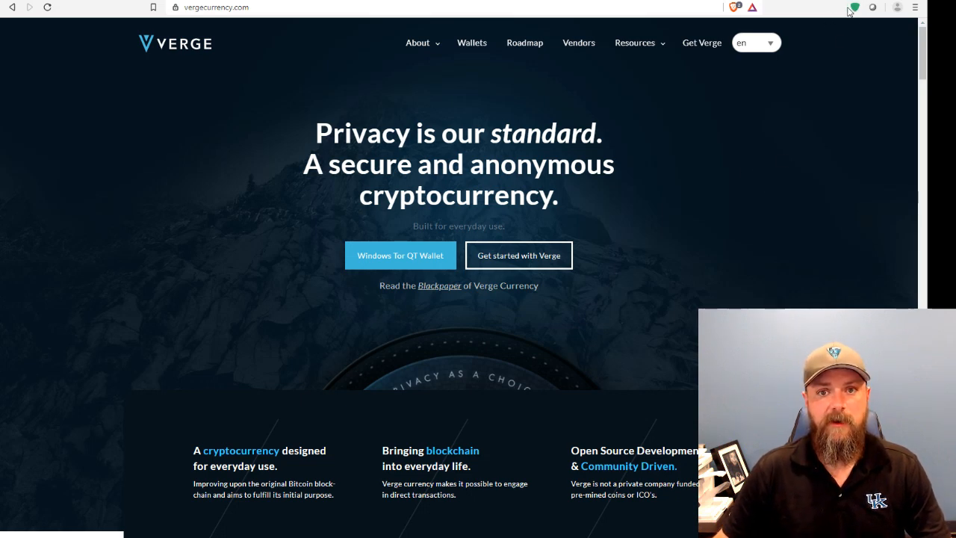
{"action": "mouse_move", "coordinate": [857, 8]}
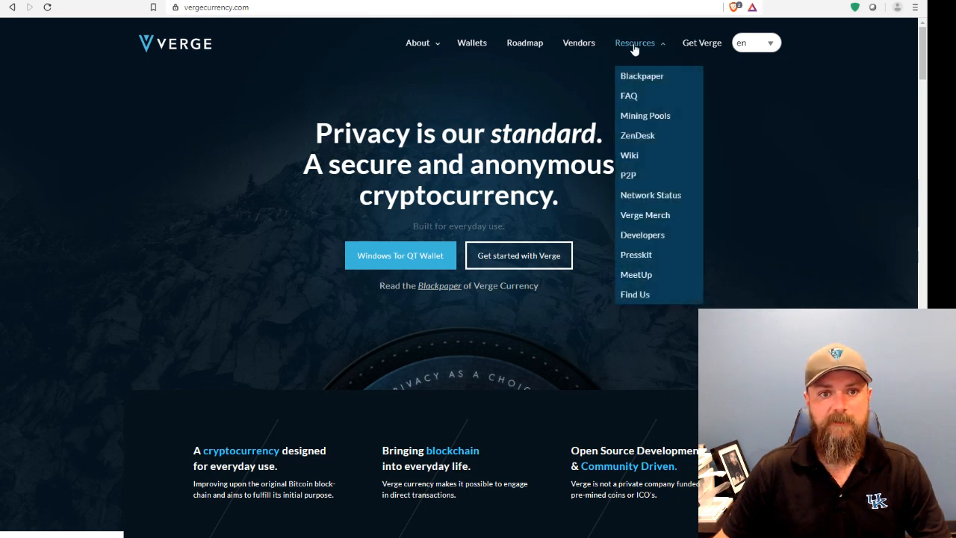
{"action": "mouse_move", "coordinate": [637, 135]}
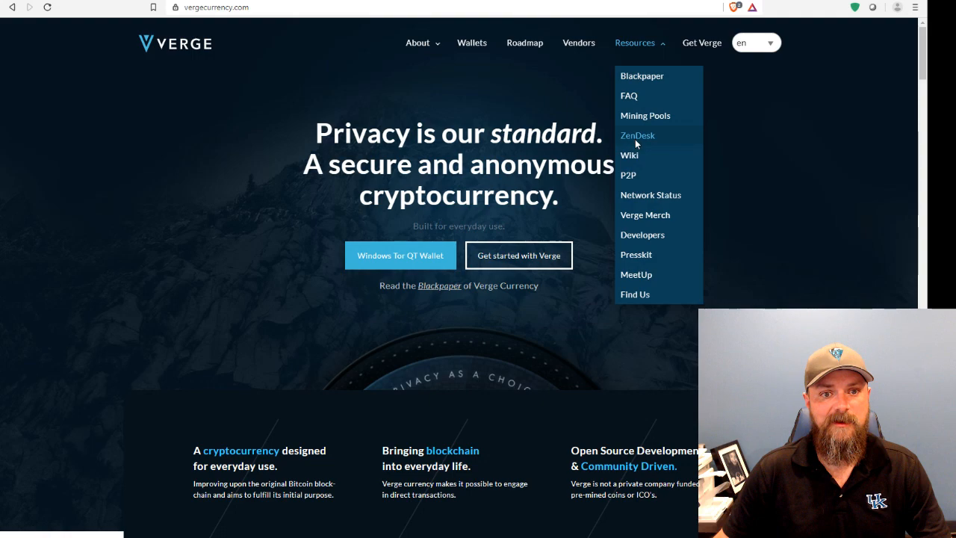
Step: Go from ZenDesk through General & News to the Verge Development & Marketing Updates article
{"action": "left_click", "coordinate": [637, 135]}
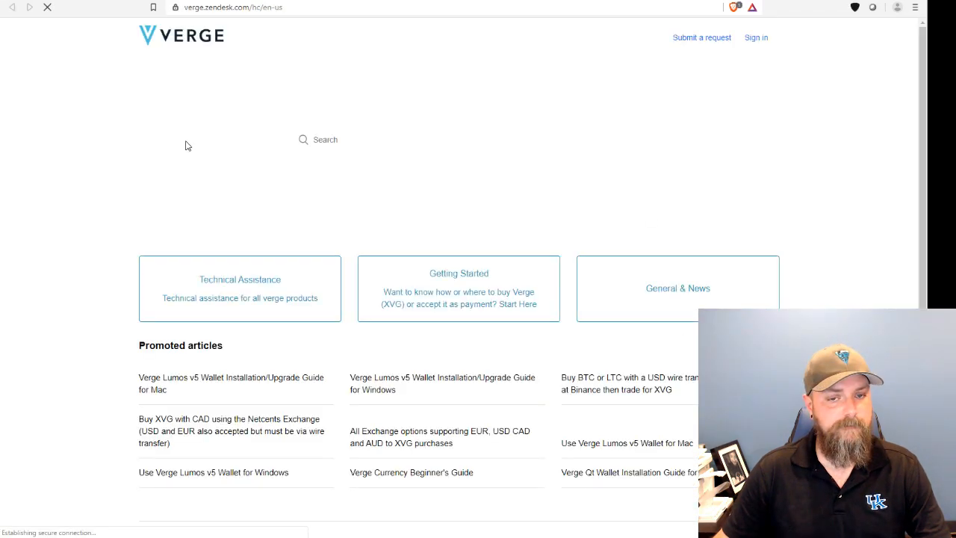
{"action": "left_click", "coordinate": [676, 287]}
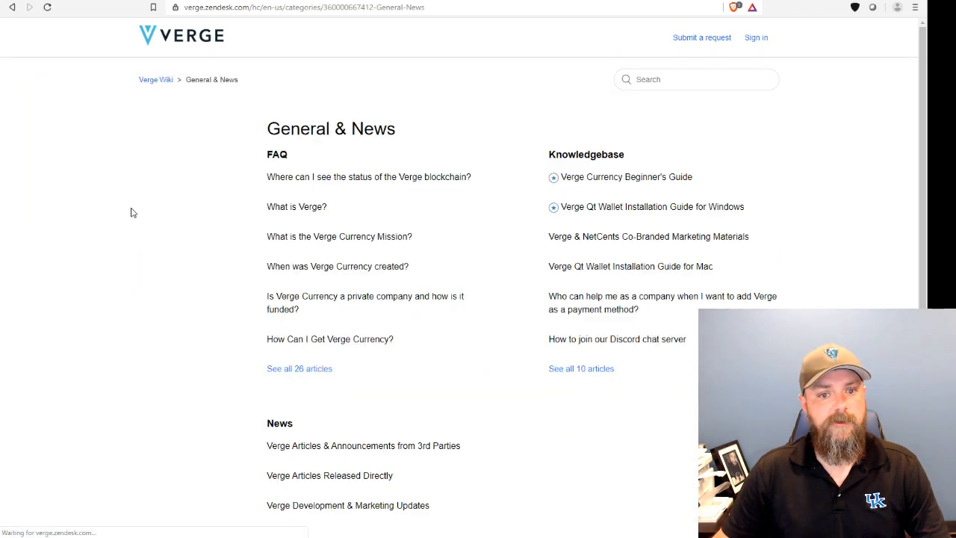
{"action": "scroll", "scroll_direction": "down", "scroll_amount": 3}
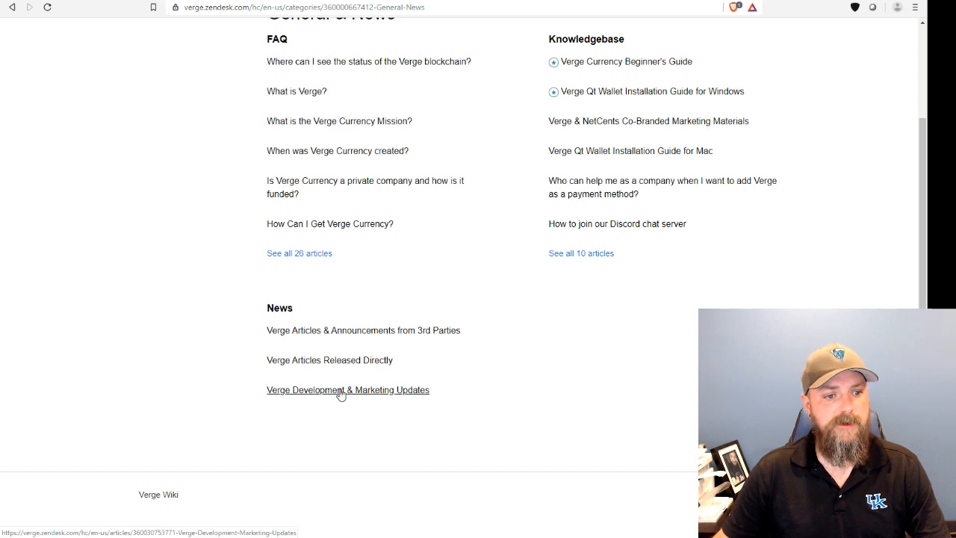
{"action": "left_click", "coordinate": [347, 389]}
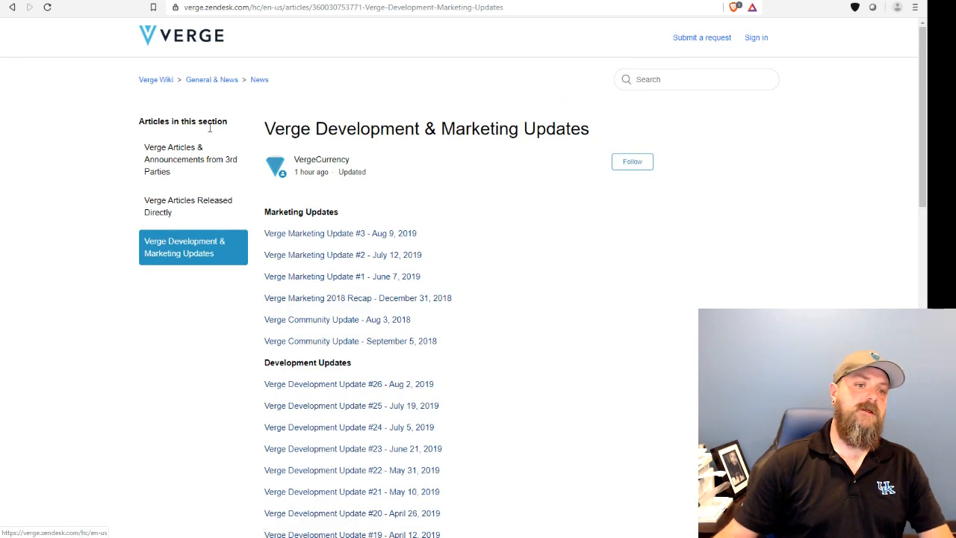
Step: Scroll through the article's marketing updates and development updates #1 to #26
{"action": "scroll", "scroll_direction": "down", "scroll_amount": 3}
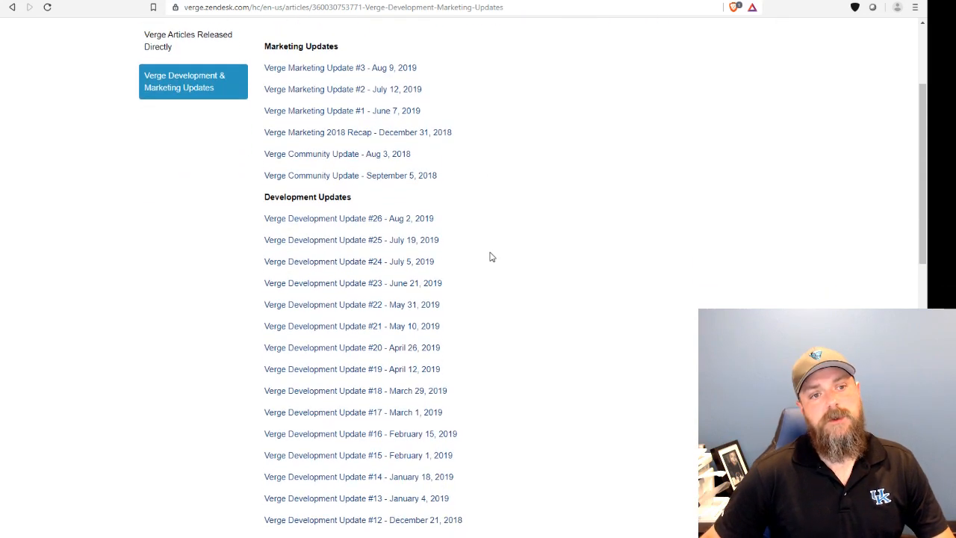
{"action": "scroll", "scroll_direction": "down", "scroll_amount": 3}
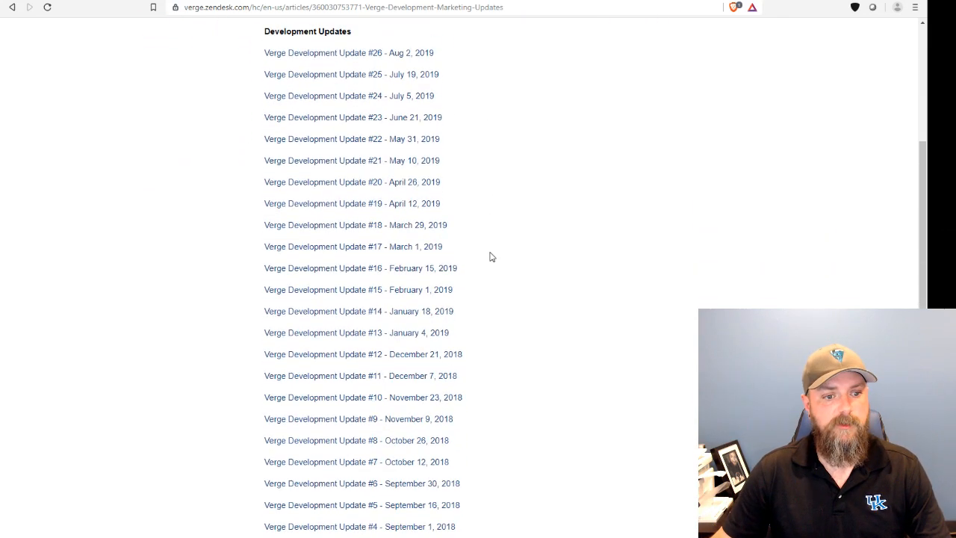
{"action": "scroll", "scroll_direction": "down", "scroll_amount": 3}
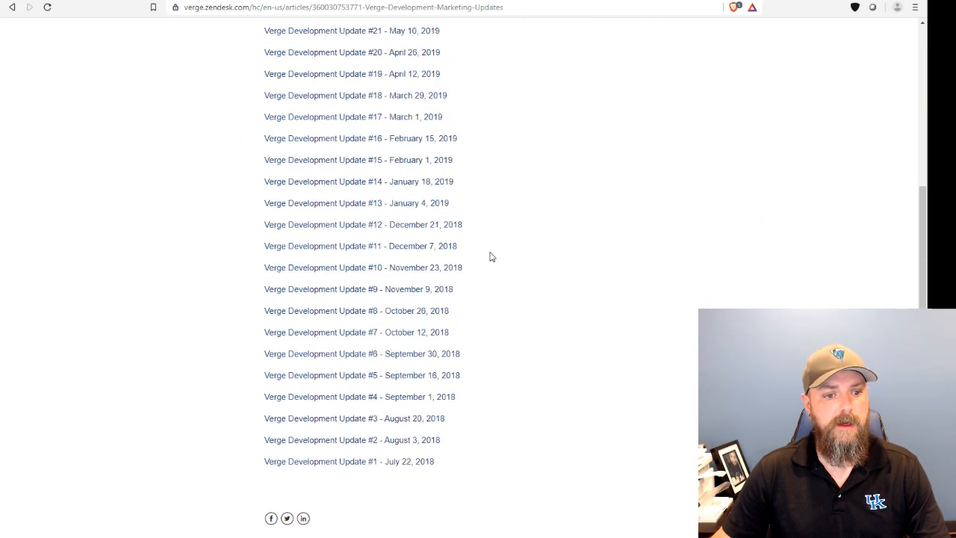
{"action": "scroll", "scroll_direction": "up", "scroll_amount": 3}
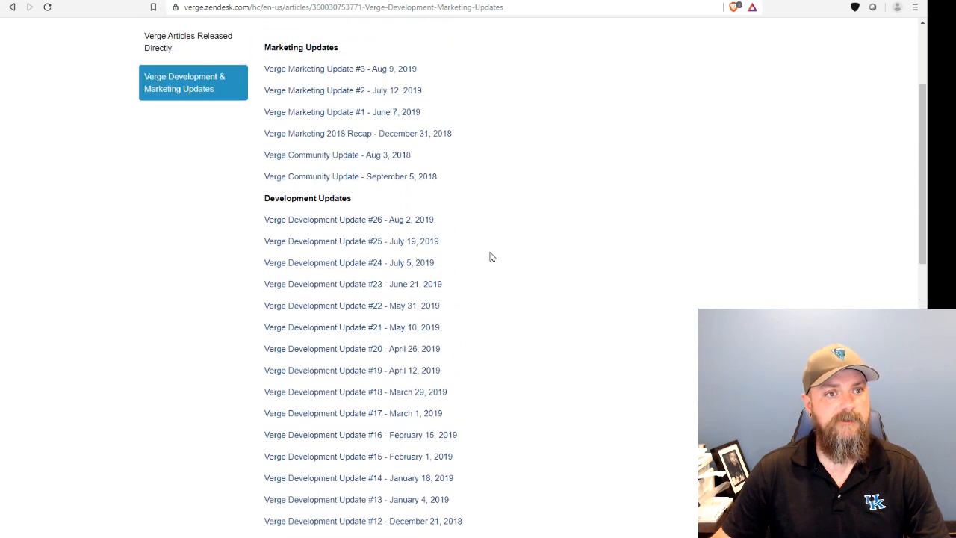
{"action": "scroll", "scroll_direction": "up", "scroll_amount": 3}
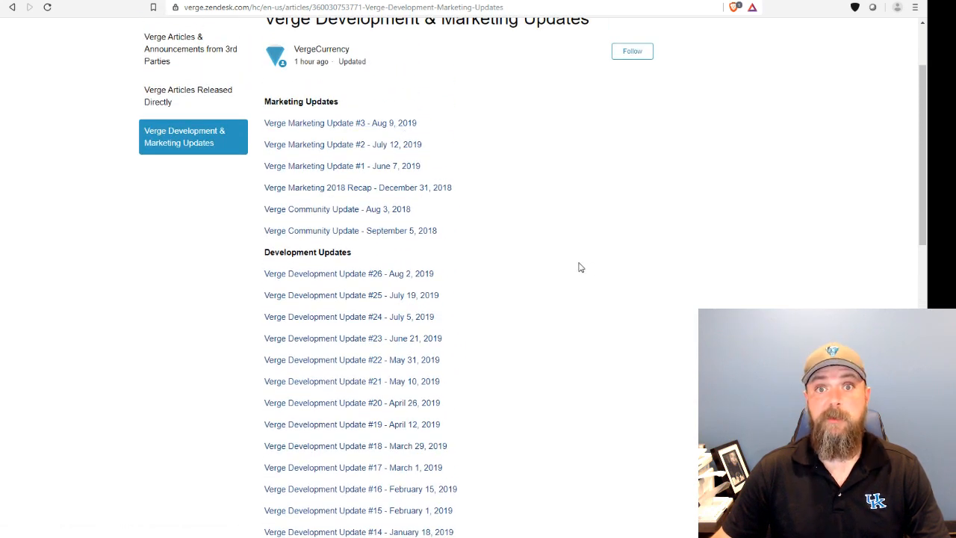
{"action": "mouse_move", "coordinate": [392, 127]}
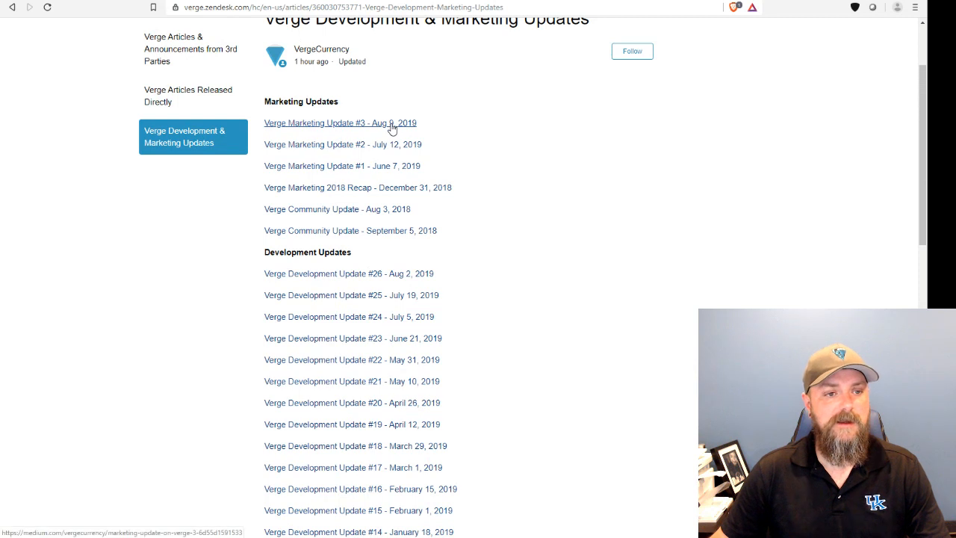
{"action": "left_click", "coordinate": [340, 122]}
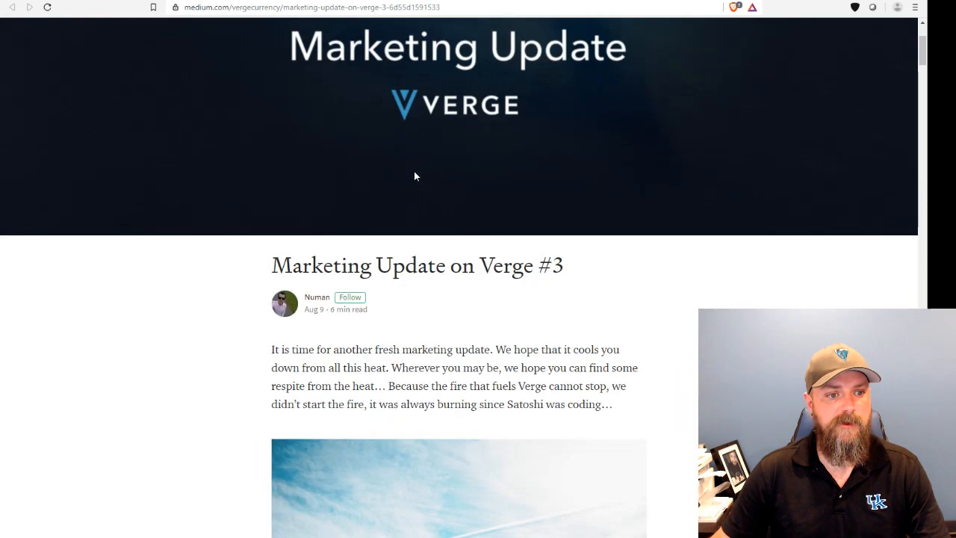
{"action": "scroll", "scroll_direction": "down", "scroll_amount": 3}
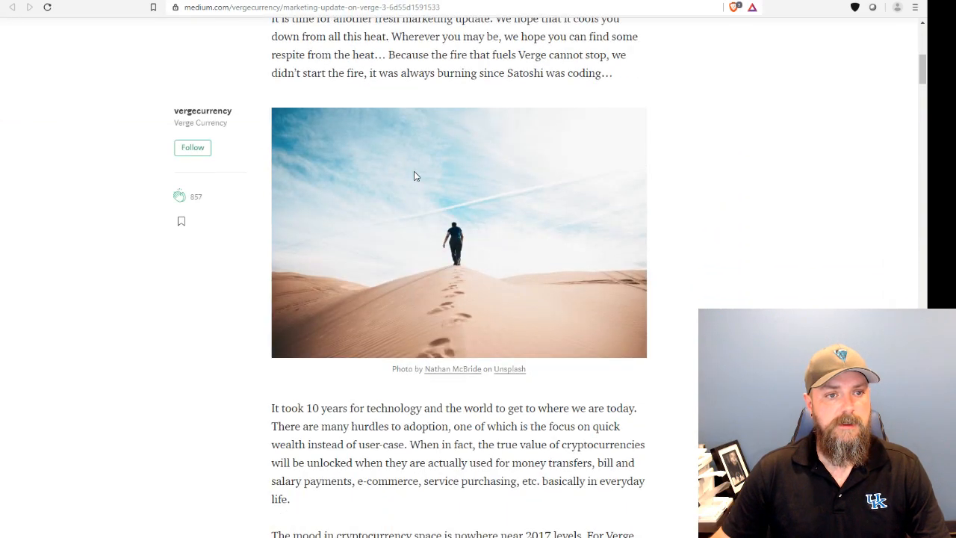
{"action": "scroll", "scroll_direction": "up", "scroll_amount": 3}
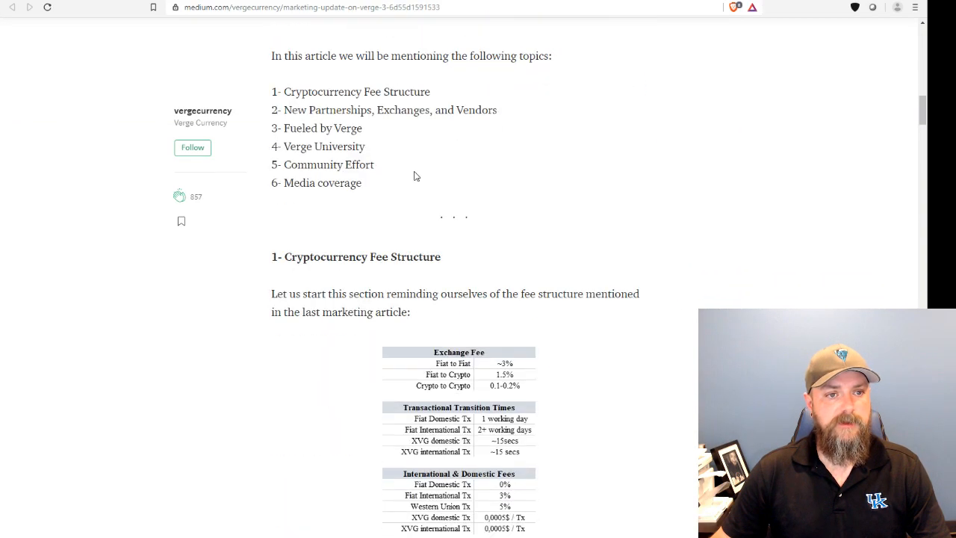
{"action": "scroll", "scroll_direction": "down", "scroll_amount": 3}
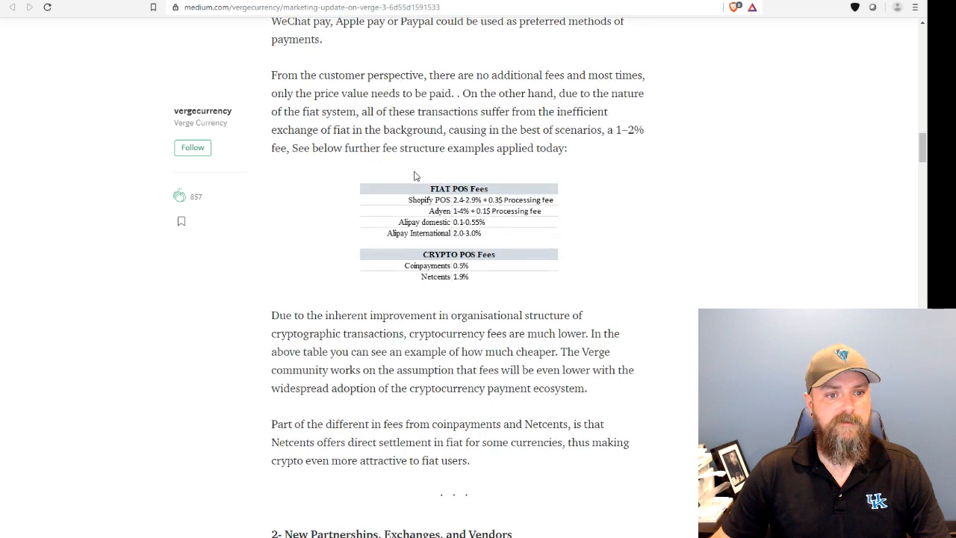
{"action": "scroll", "scroll_direction": "down", "scroll_amount": 3}
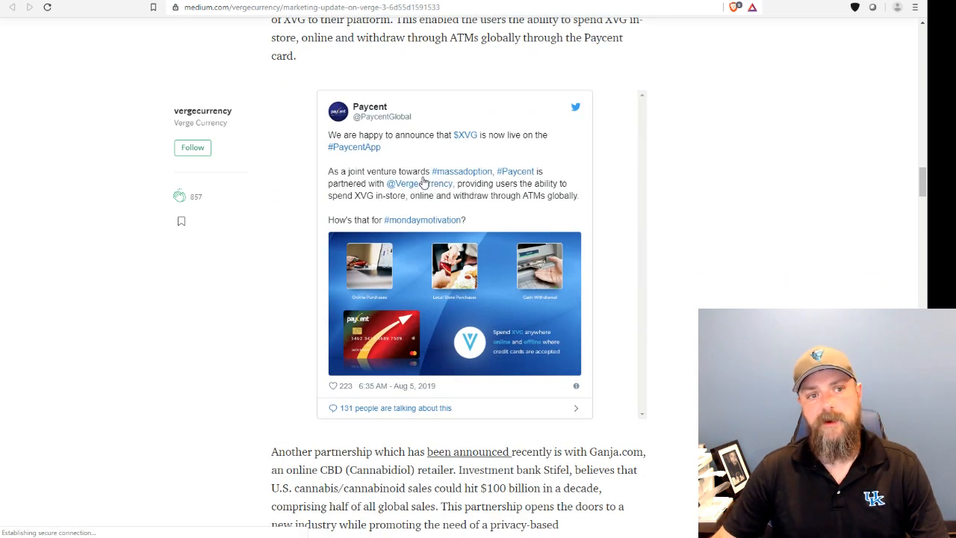
{"action": "scroll", "scroll_direction": "down", "scroll_amount": 3}
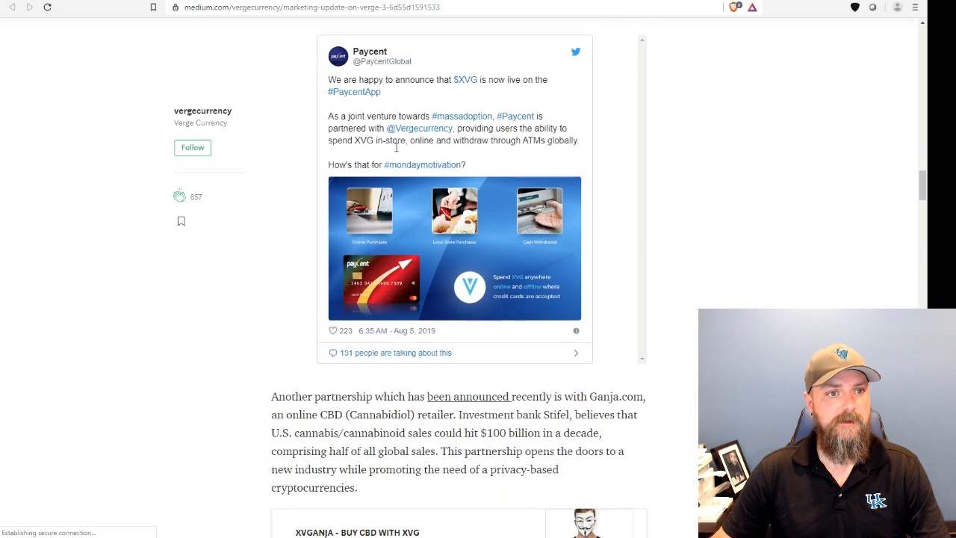
{"action": "scroll", "scroll_direction": "down", "scroll_amount": 3}
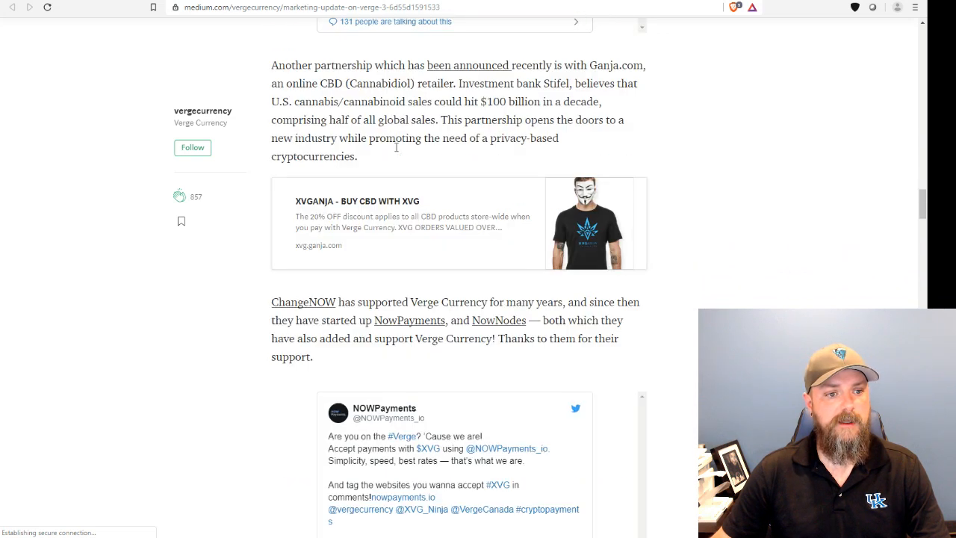
{"action": "mouse_move", "coordinate": [404, 215]}
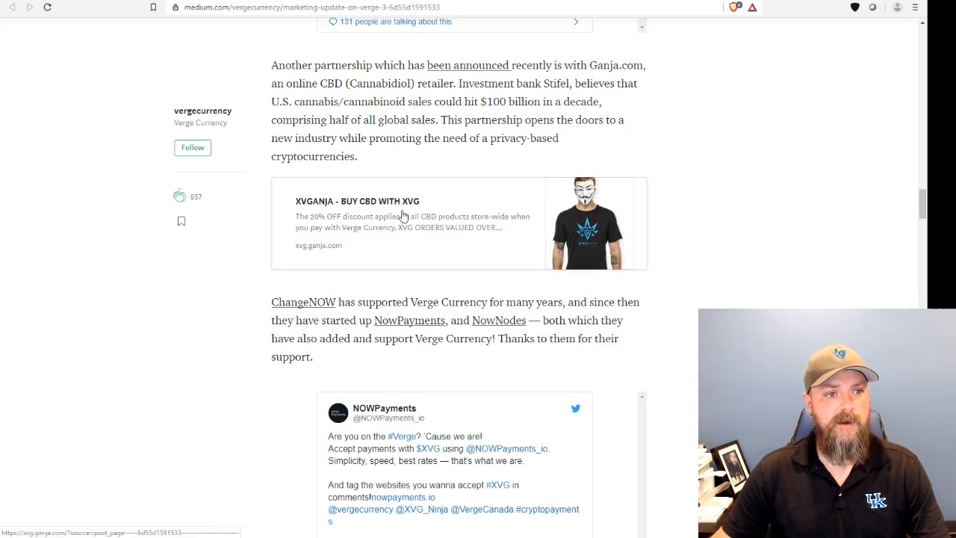
{"action": "mouse_move", "coordinate": [463, 200]}
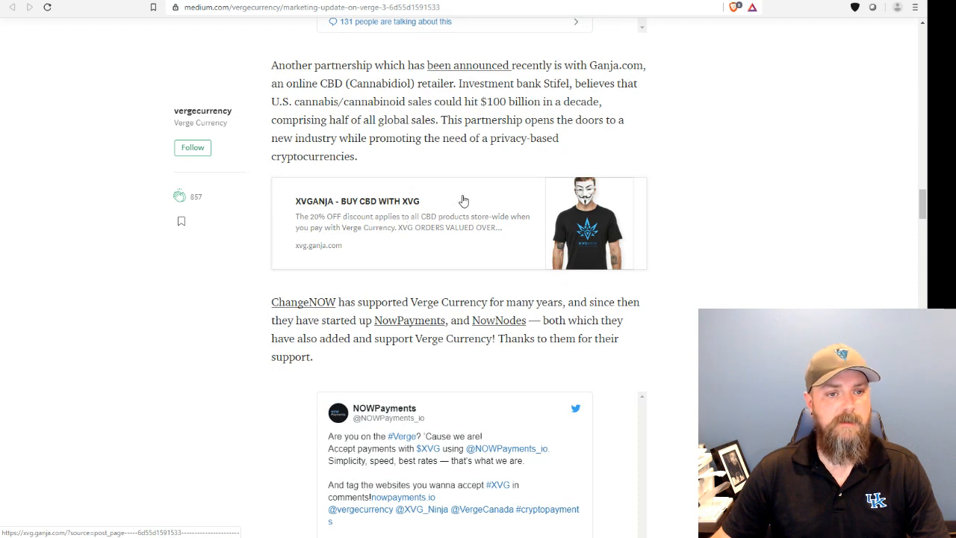
{"action": "mouse_move", "coordinate": [454, 133]}
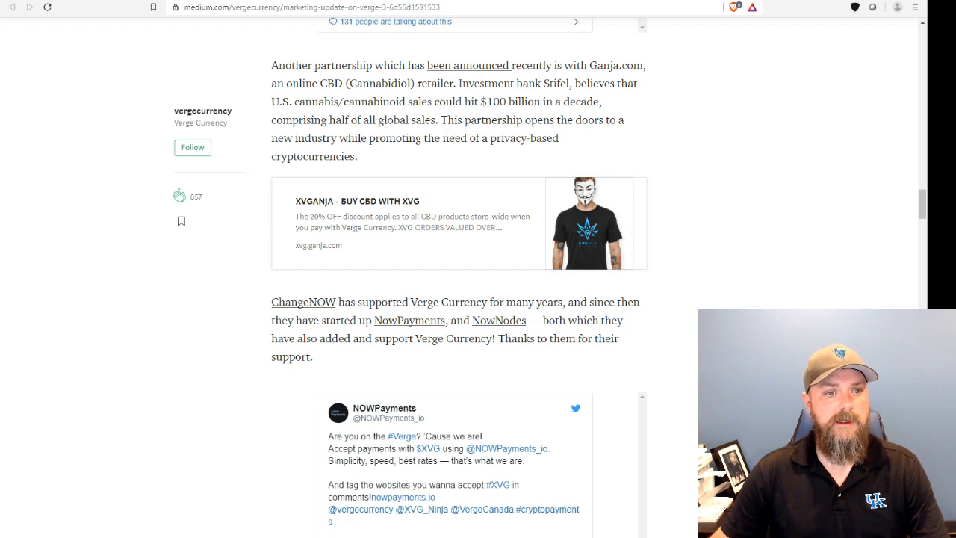
{"action": "mouse_move", "coordinate": [383, 134]}
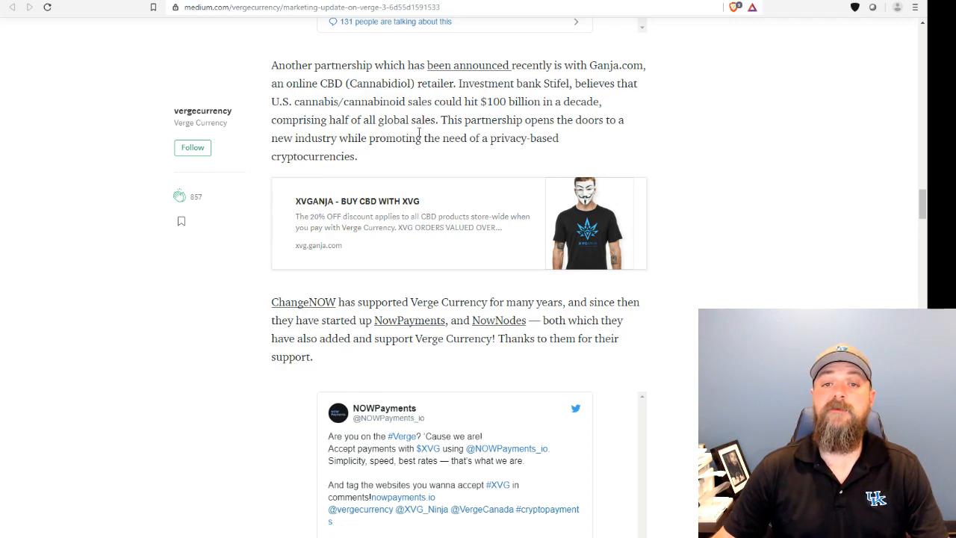
{"action": "scroll", "scroll_direction": "down", "scroll_amount": 3}
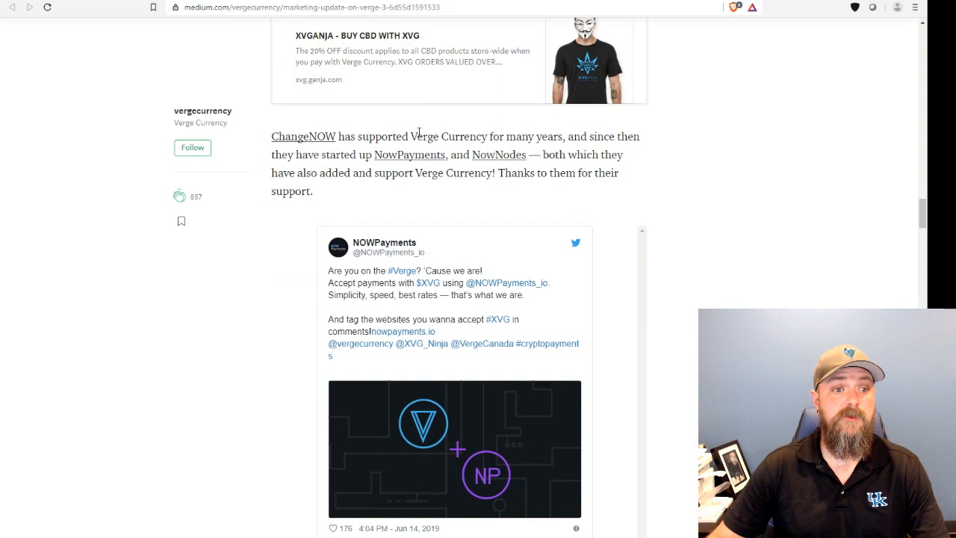
{"action": "scroll", "scroll_direction": "down", "scroll_amount": 3}
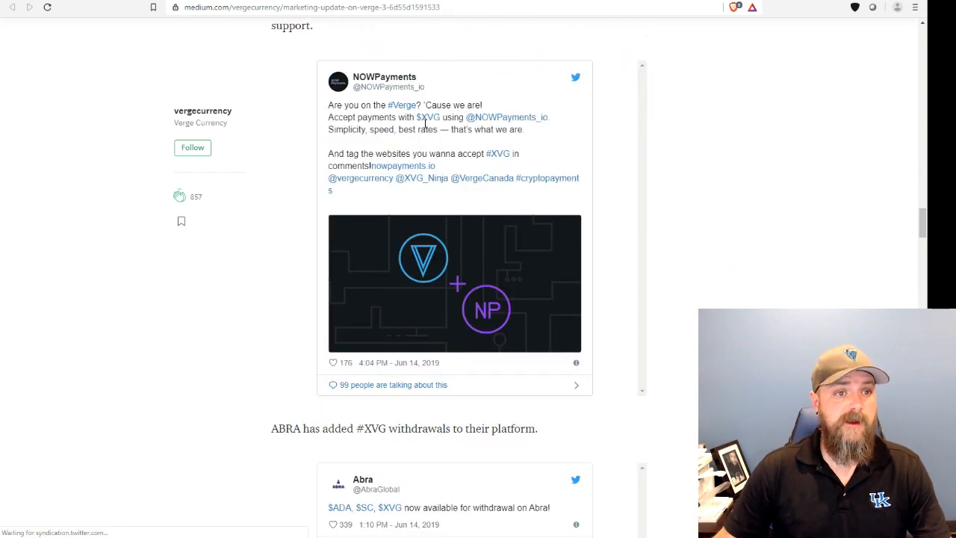
{"action": "scroll", "scroll_direction": "down", "scroll_amount": 3}
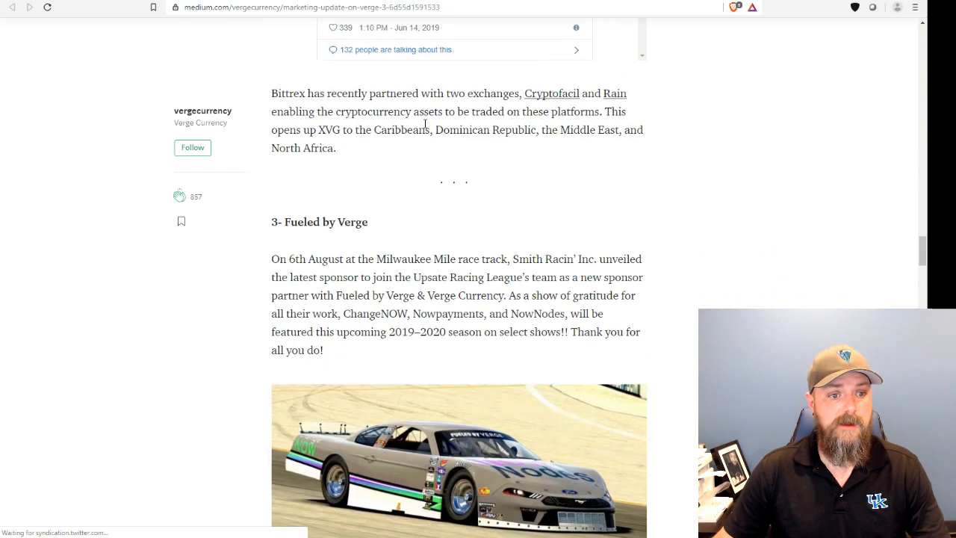
{"action": "scroll", "scroll_direction": "down", "scroll_amount": 3}
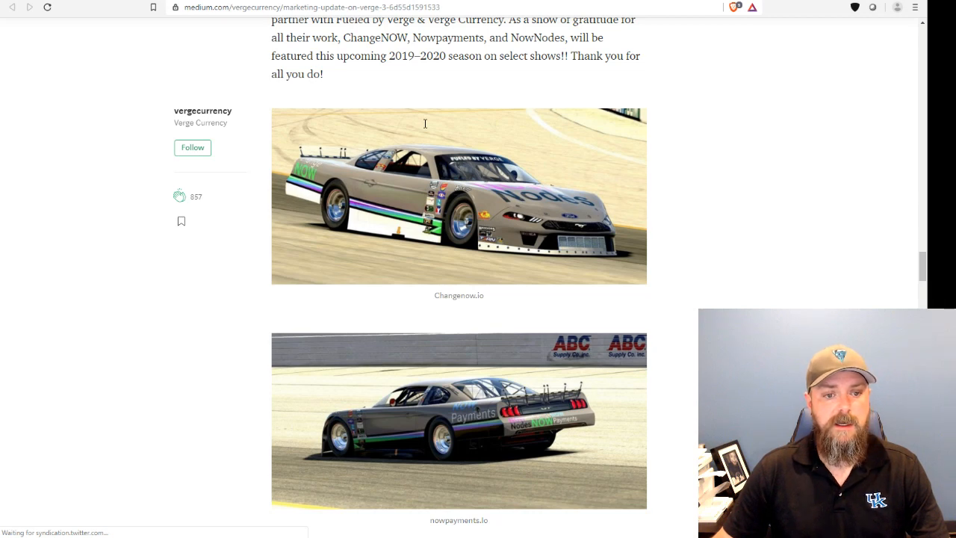
{"action": "scroll", "scroll_direction": "down", "scroll_amount": 3}
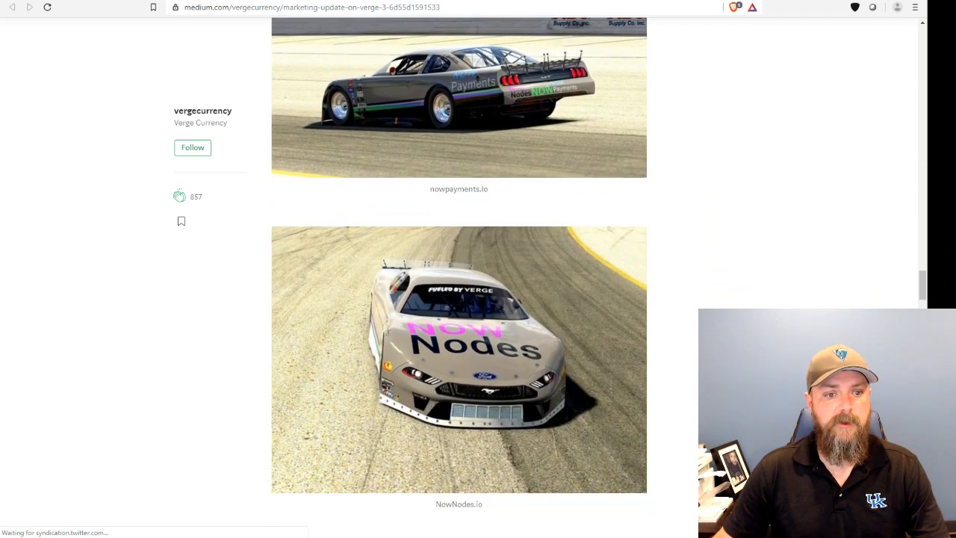
{"action": "scroll", "scroll_direction": "down", "scroll_amount": 3}
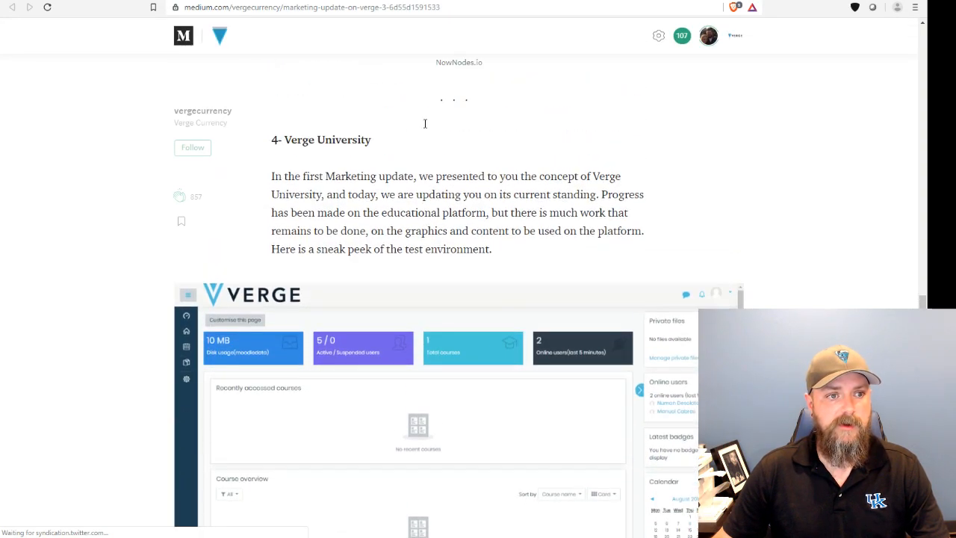
{"action": "scroll", "scroll_direction": "down", "scroll_amount": 3}
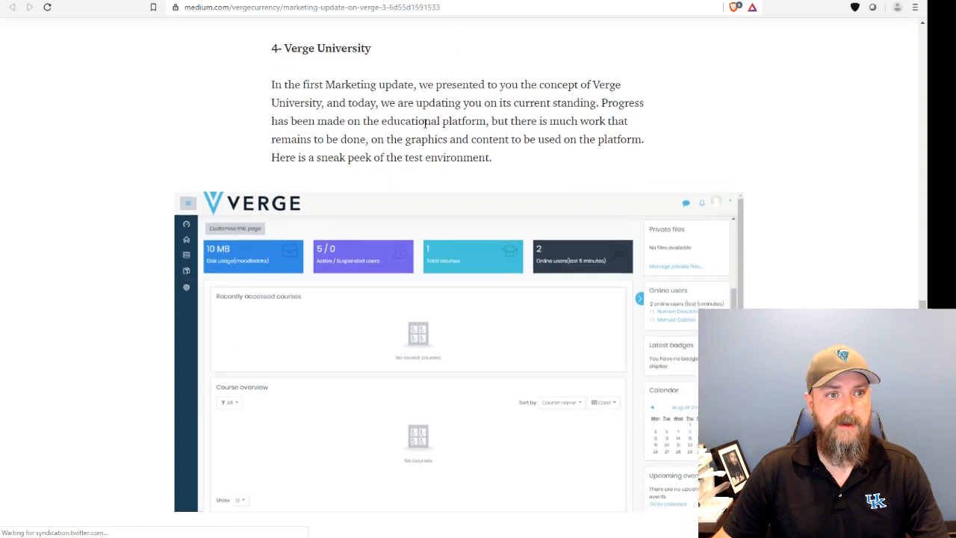
{"action": "scroll", "scroll_direction": "down", "scroll_amount": 3}
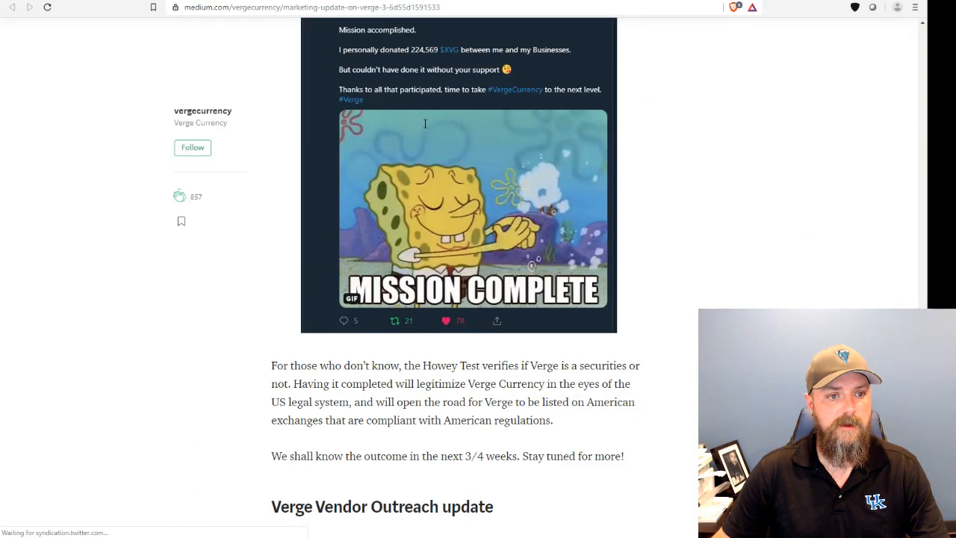
{"action": "scroll", "scroll_direction": "down", "scroll_amount": 3}
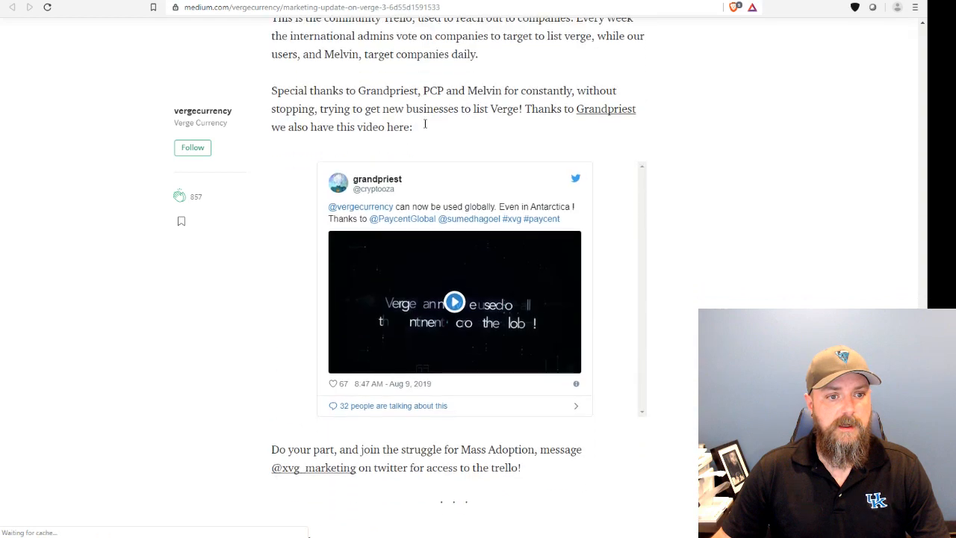
{"action": "scroll", "scroll_direction": "up", "scroll_amount": 3}
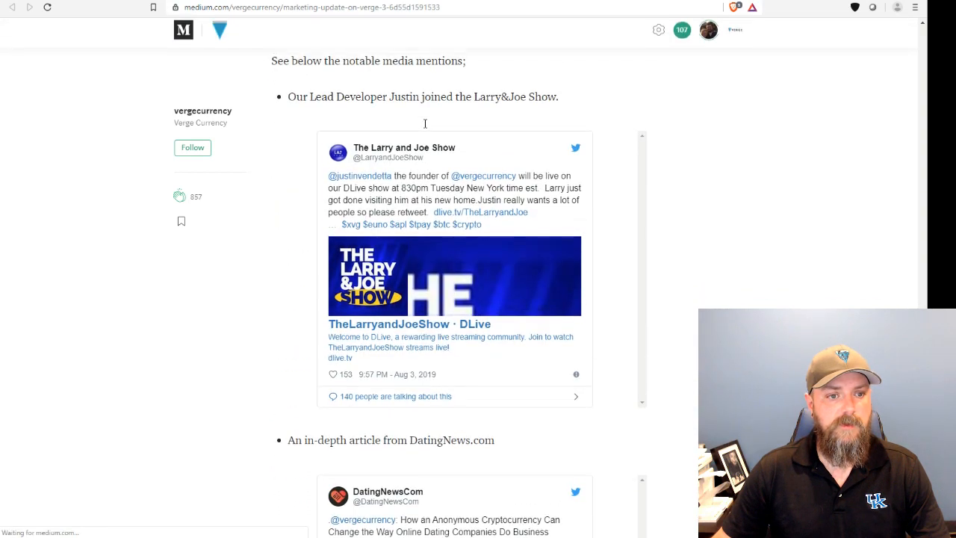
{"action": "scroll", "scroll_direction": "down", "scroll_amount": 3}
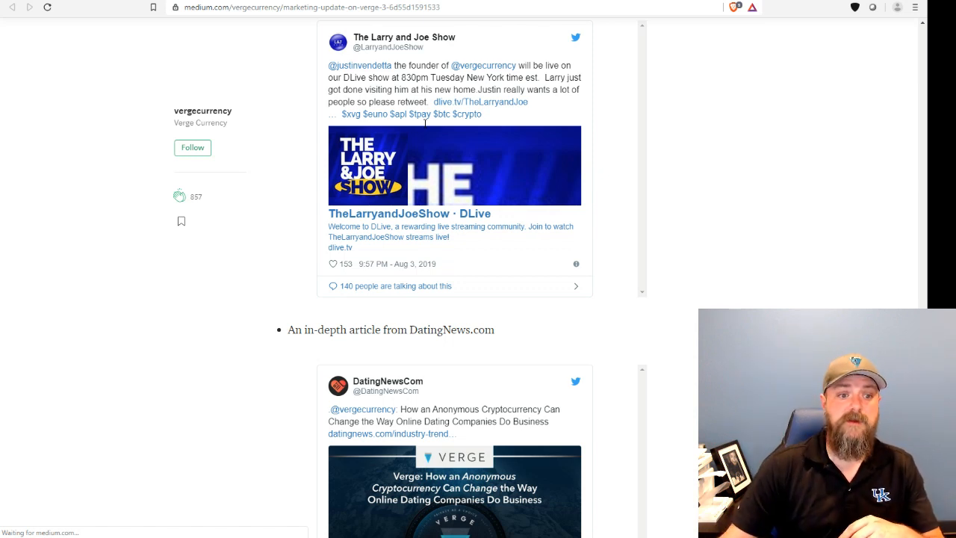
{"action": "scroll", "scroll_direction": "down", "scroll_amount": 3}
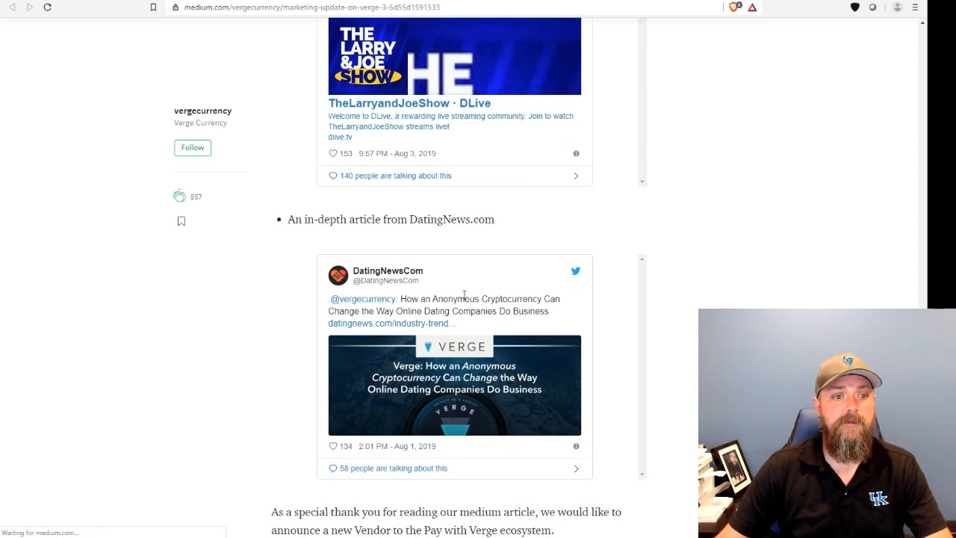
{"action": "scroll", "scroll_direction": "down", "scroll_amount": 3}
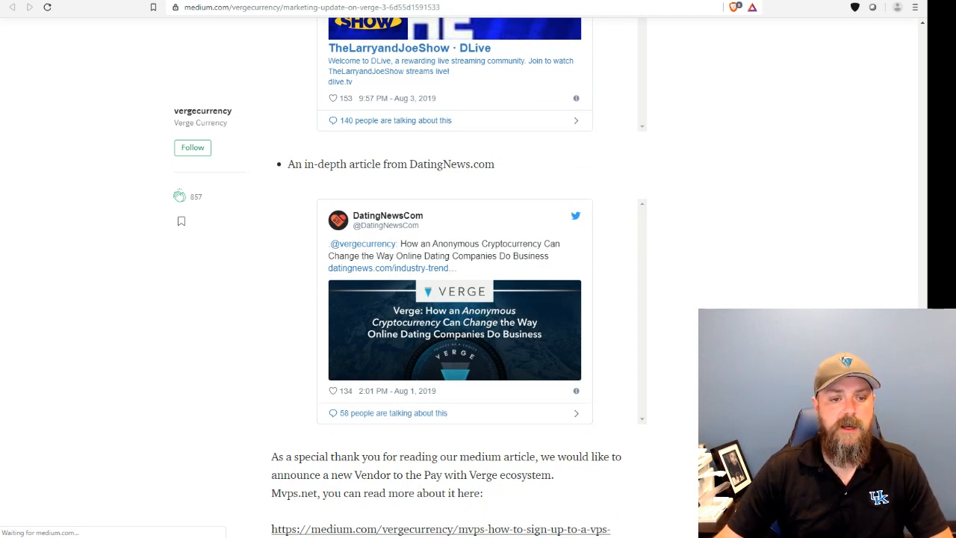
{"action": "mouse_move", "coordinate": [617, 345]}
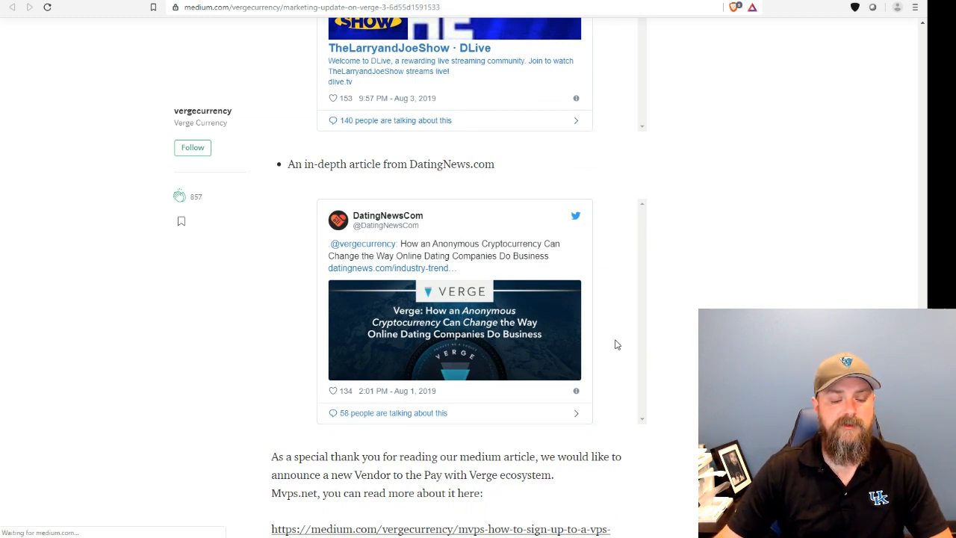
{"action": "mouse_move", "coordinate": [605, 345]}
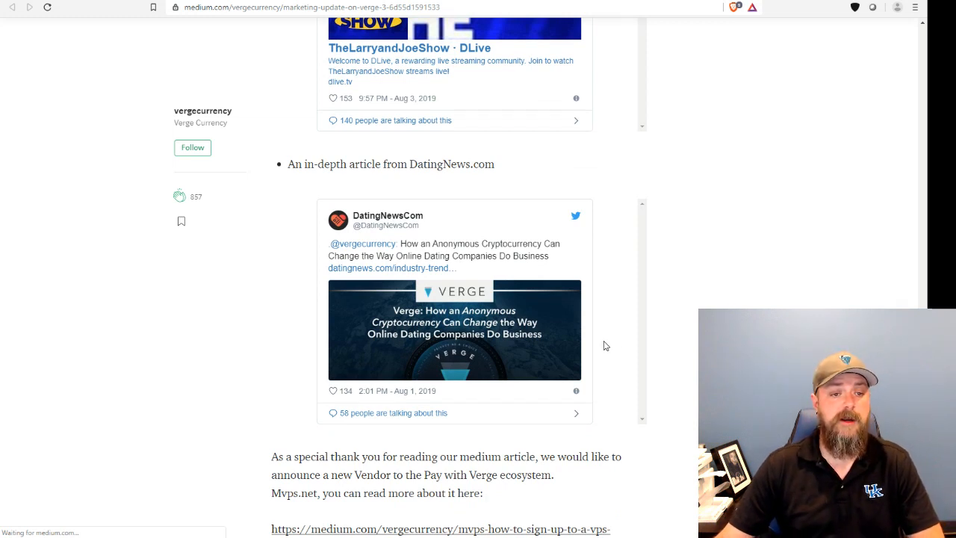
{"action": "scroll", "scroll_direction": "down", "scroll_amount": 3}
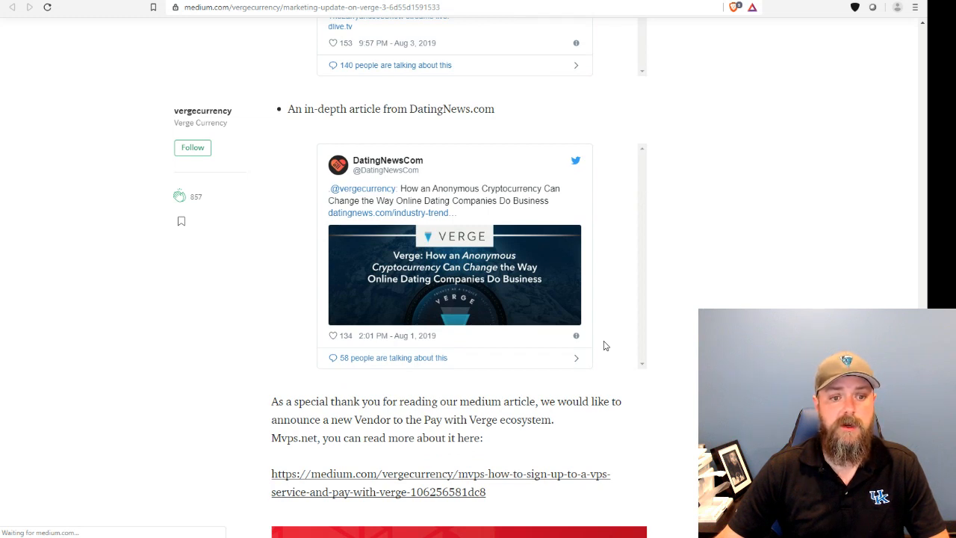
{"action": "mouse_move", "coordinate": [602, 344]}
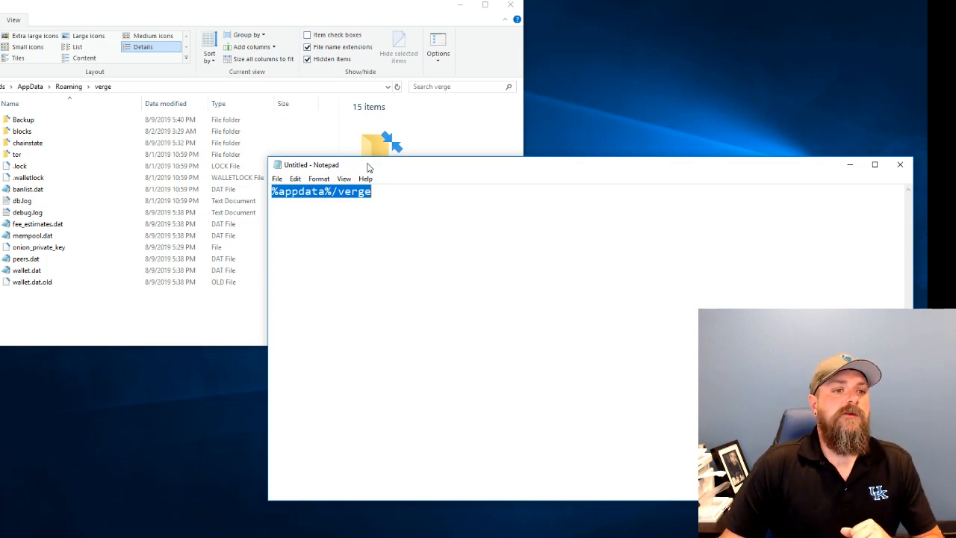
{"action": "mouse_move", "coordinate": [354, 67]}
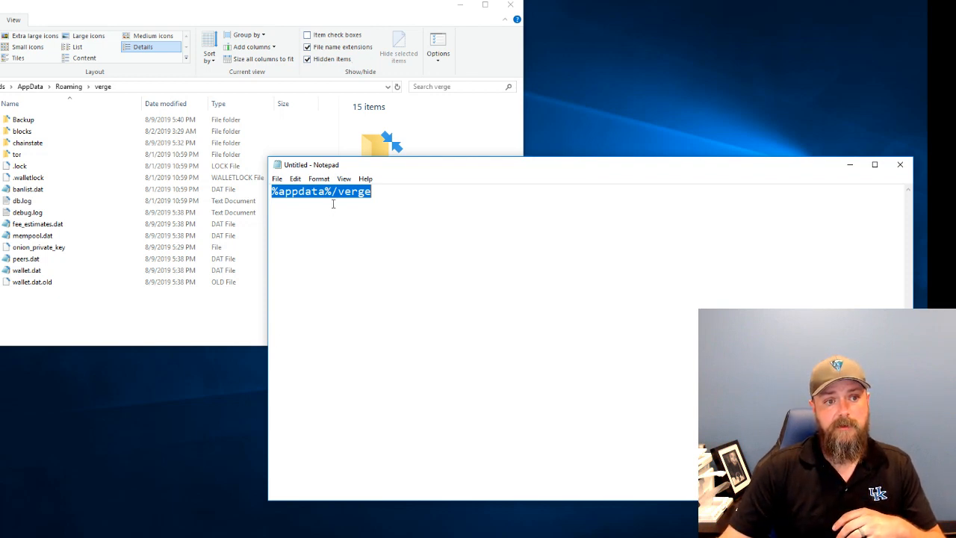
Step: Place the cursor at the end of the %appdata%/verge line in Notepad
{"action": "left_click", "coordinate": [381, 191]}
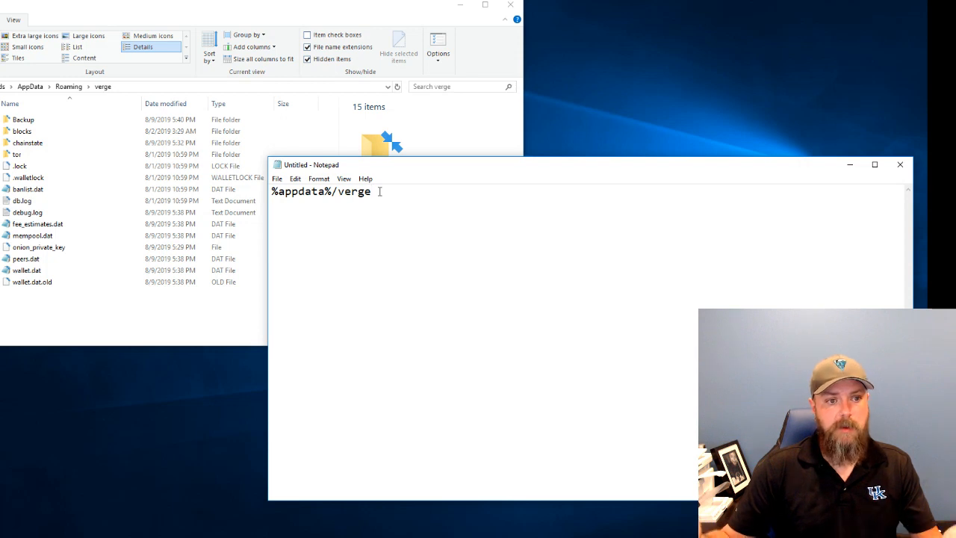
Step: Type the full path C:\users\yourusername\appdata\roaming\verge on the second line
{"action": "type", "text": "C"}
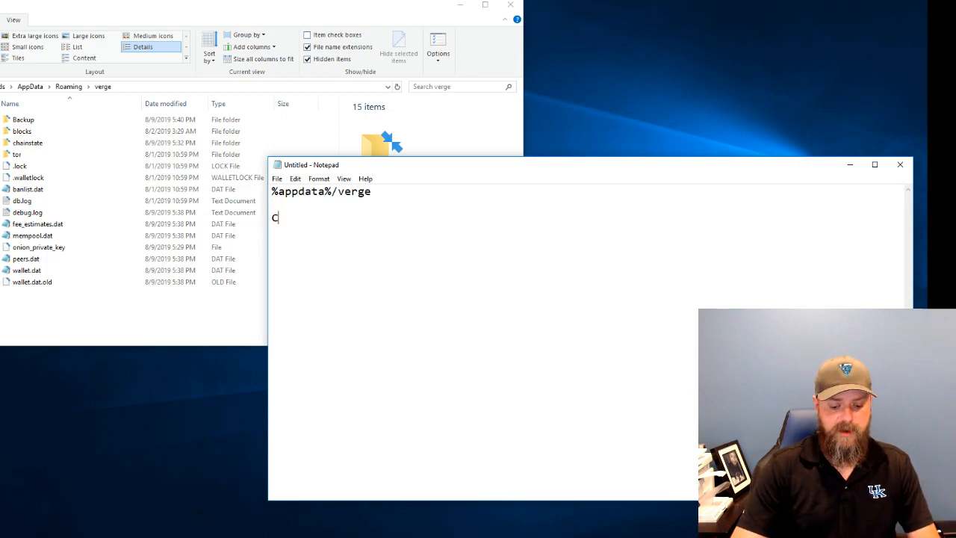
{"action": "type", "text": ":\\"}
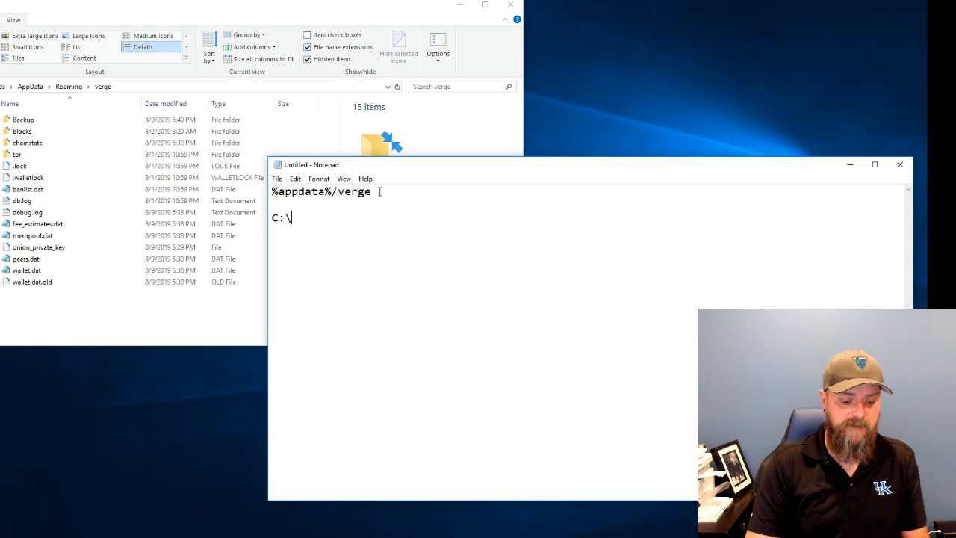
{"action": "type", "text": "users\\"}
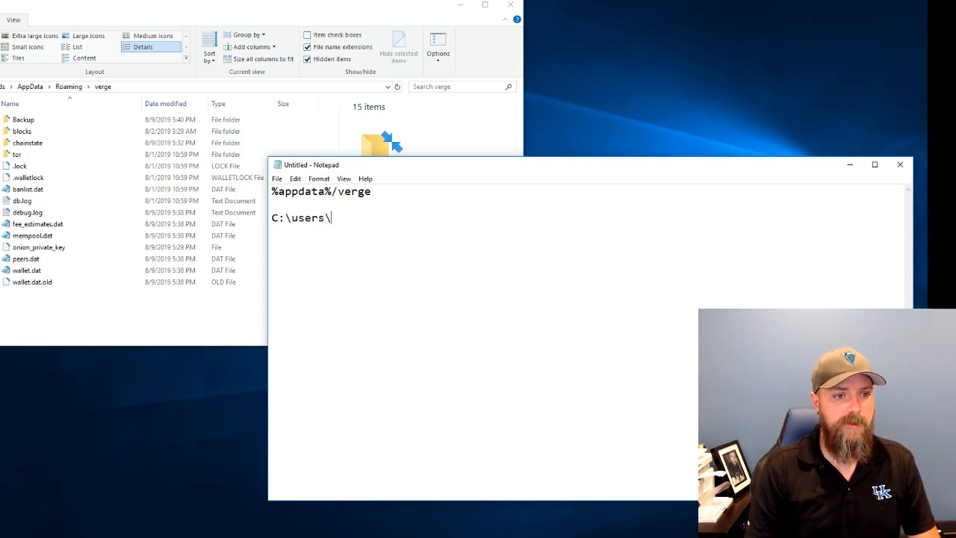
{"action": "type", "text": "yourserna"}
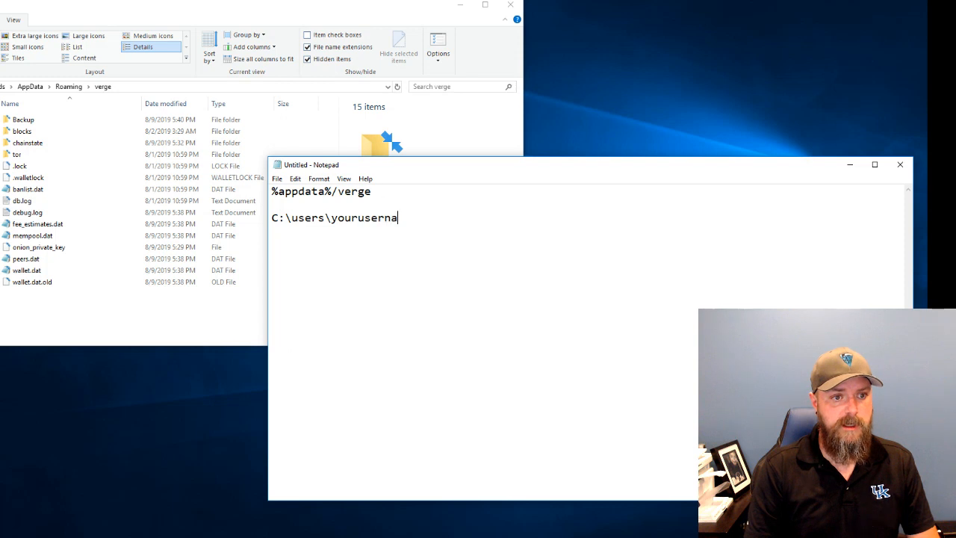
{"action": "type", "text": "me\\"}
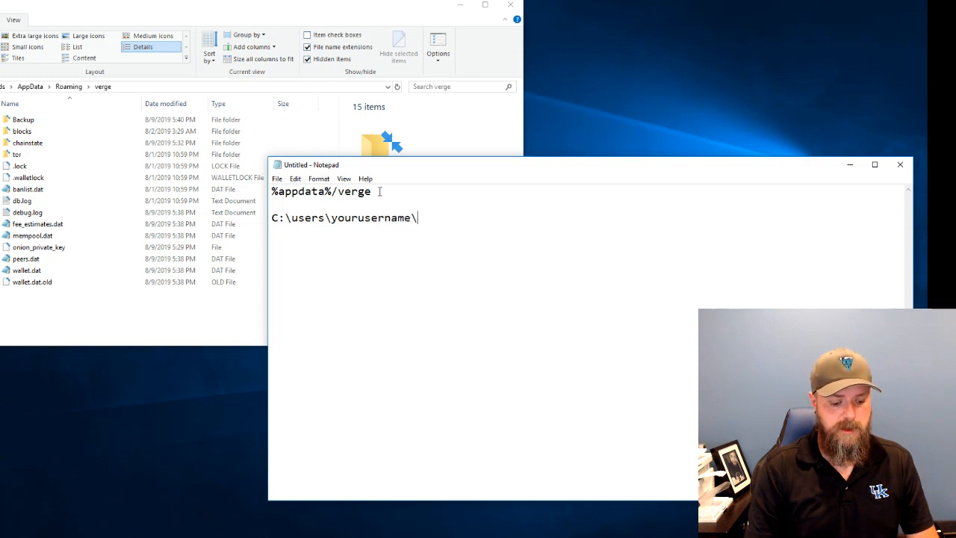
{"action": "type", "text": "appdata"}
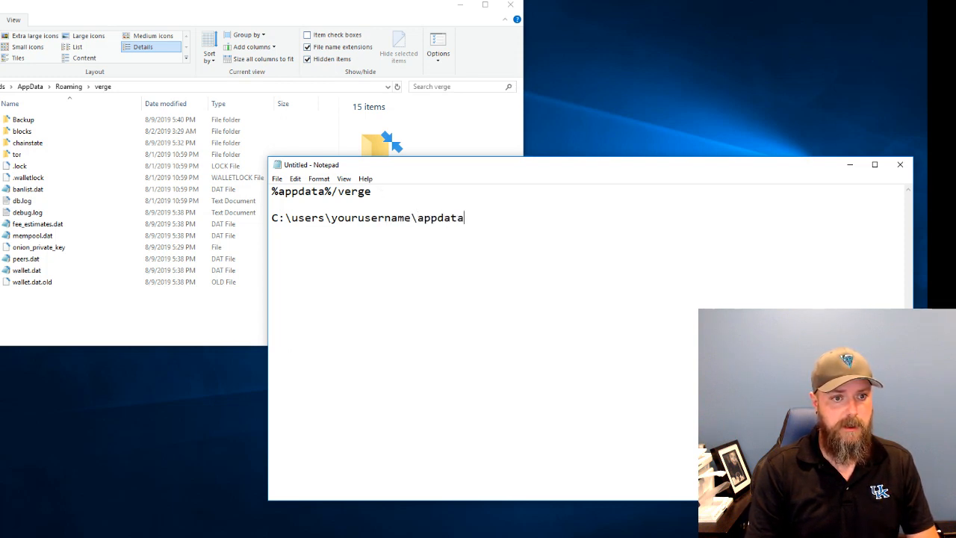
{"action": "type", "text": "\\ro"}
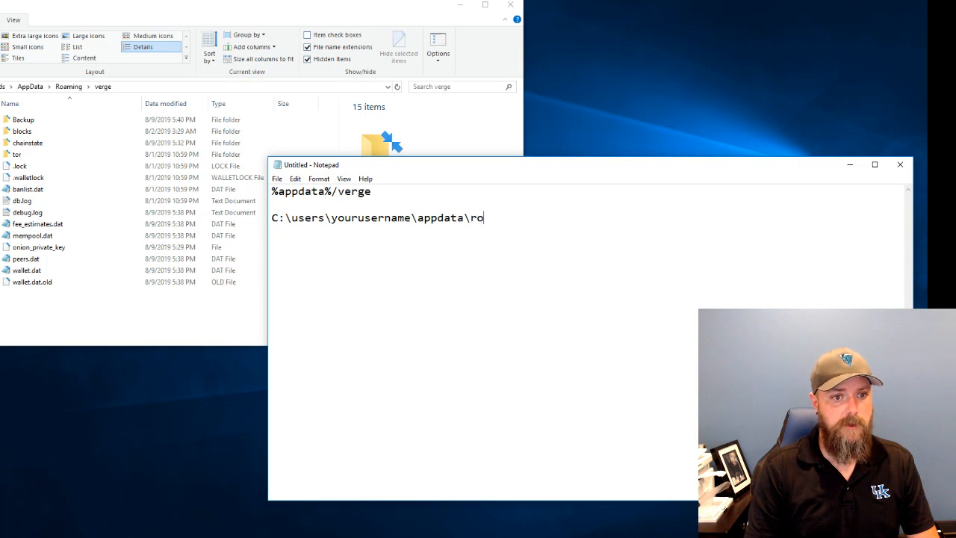
{"action": "type", "text": "aming\\verge"}
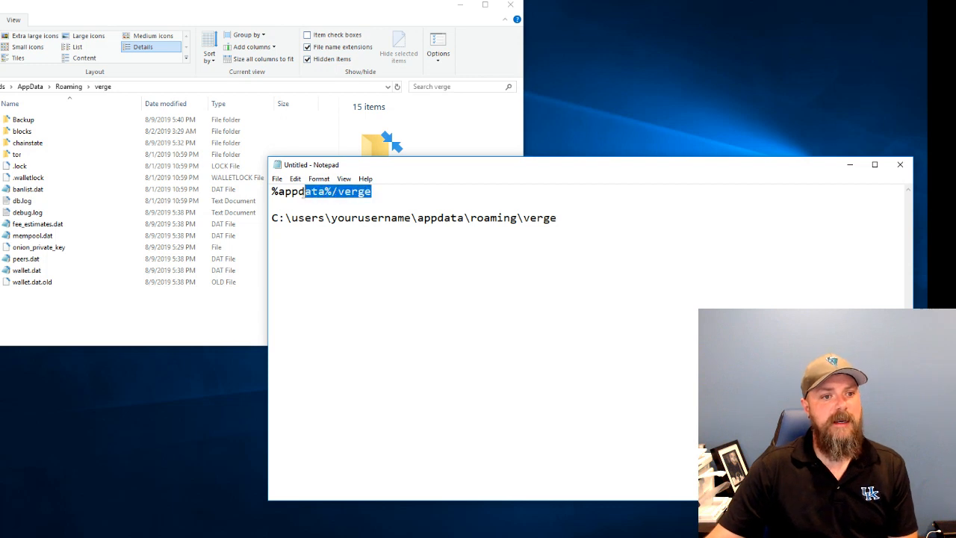
Step: Copy %appdata%/verge and open the Run dialog from the Start button's menu
{"action": "right_click", "coordinate": [295, 194]}
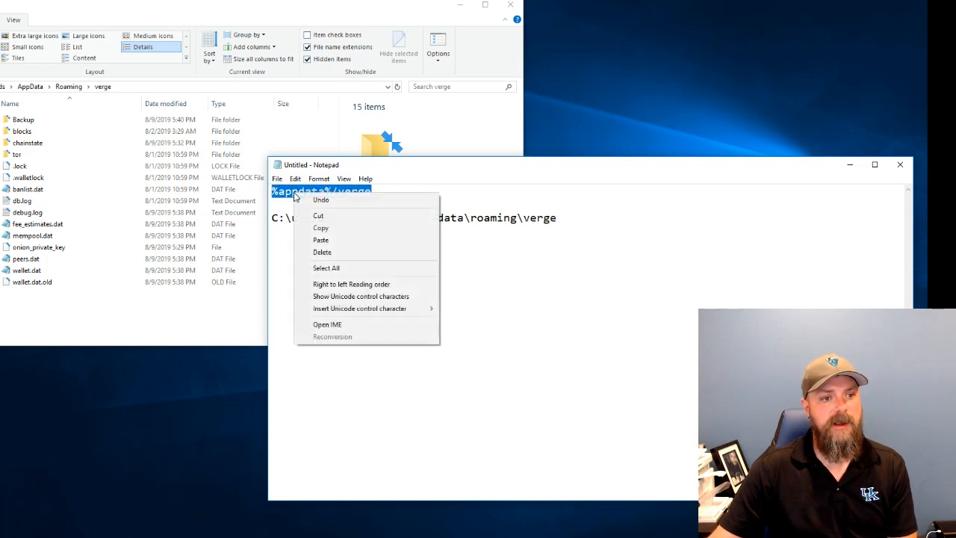
{"action": "mouse_move", "coordinate": [320, 228]}
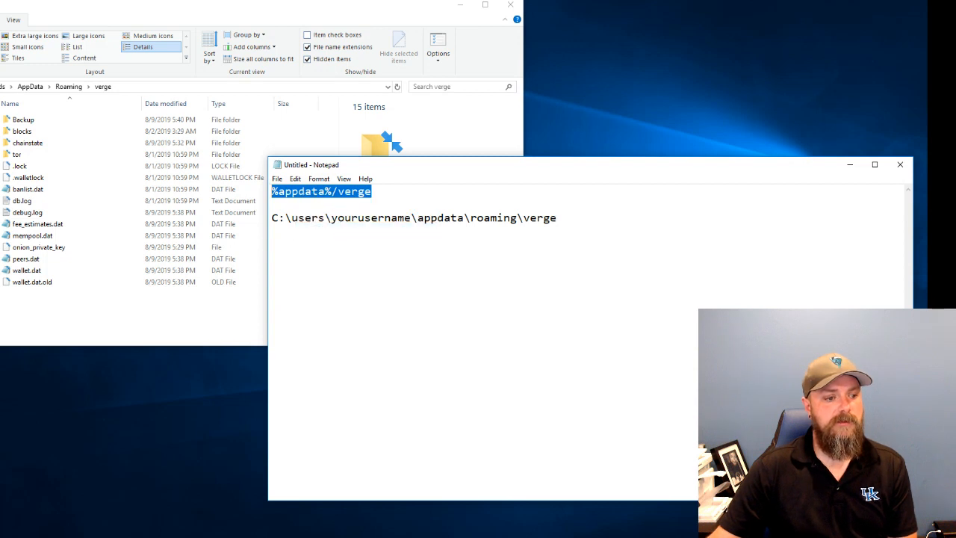
{"action": "right_click", "coordinate": [7, 533]}
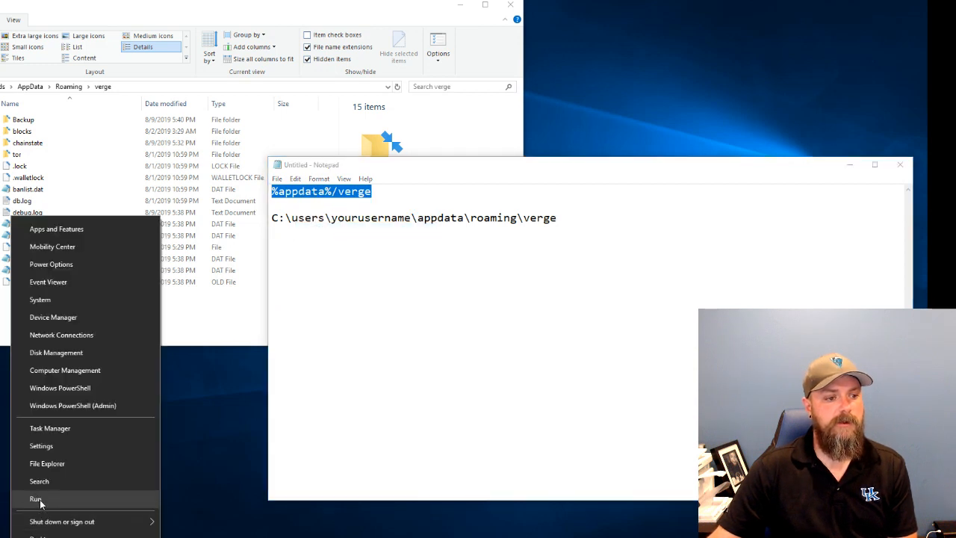
{"action": "left_click", "coordinate": [35, 498]}
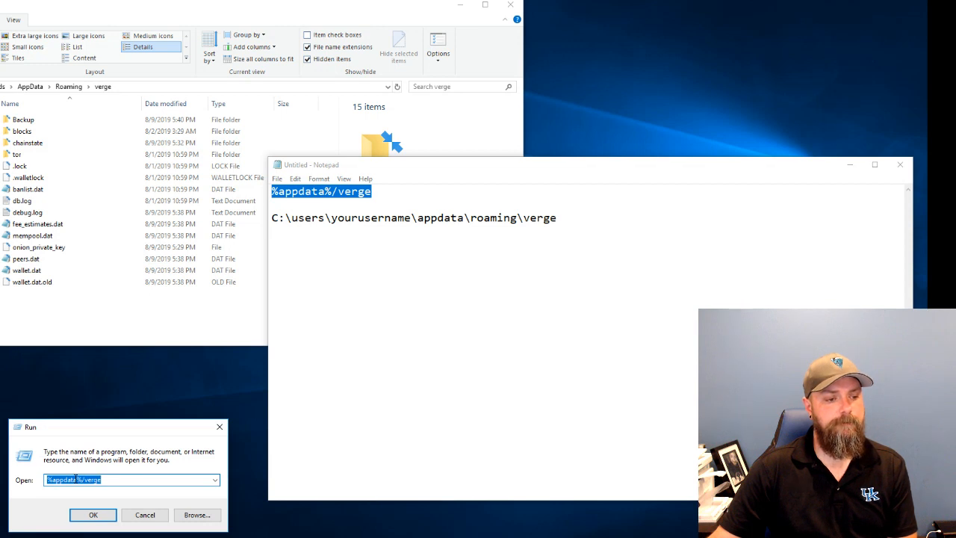
{"action": "mouse_move", "coordinate": [92, 527]}
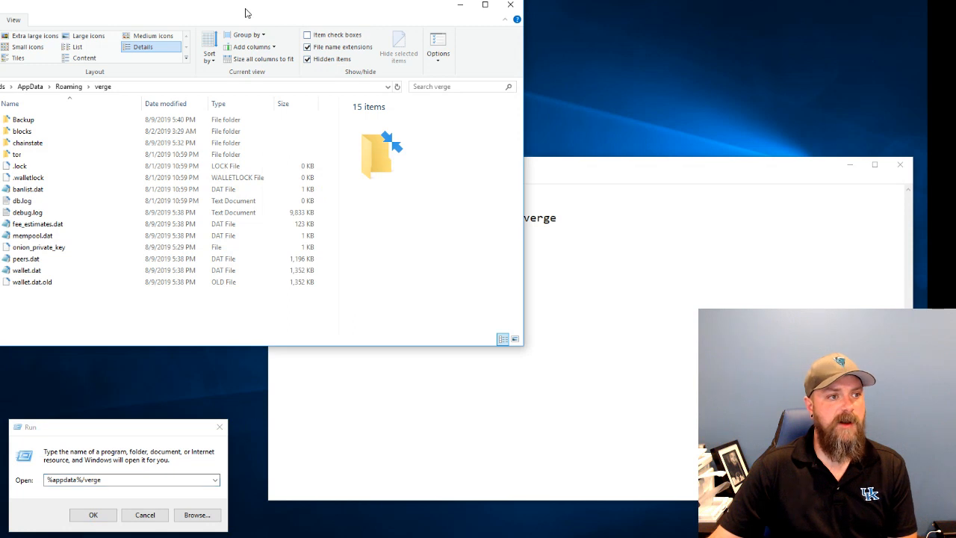
{"action": "mouse_move", "coordinate": [113, 189]}
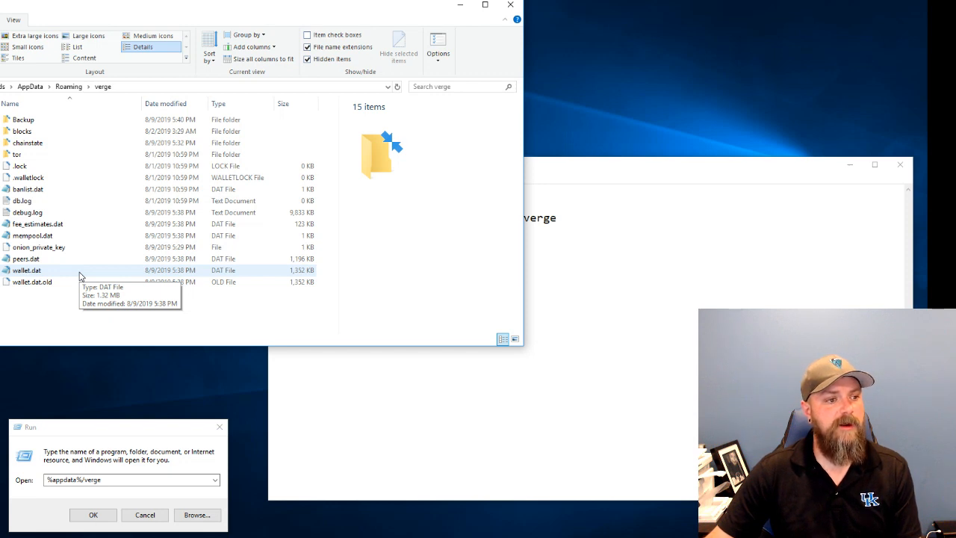
Step: Select wallet.dat in the verge folder to show its 1.32 MB DAT File details
{"action": "left_click", "coordinate": [26, 269]}
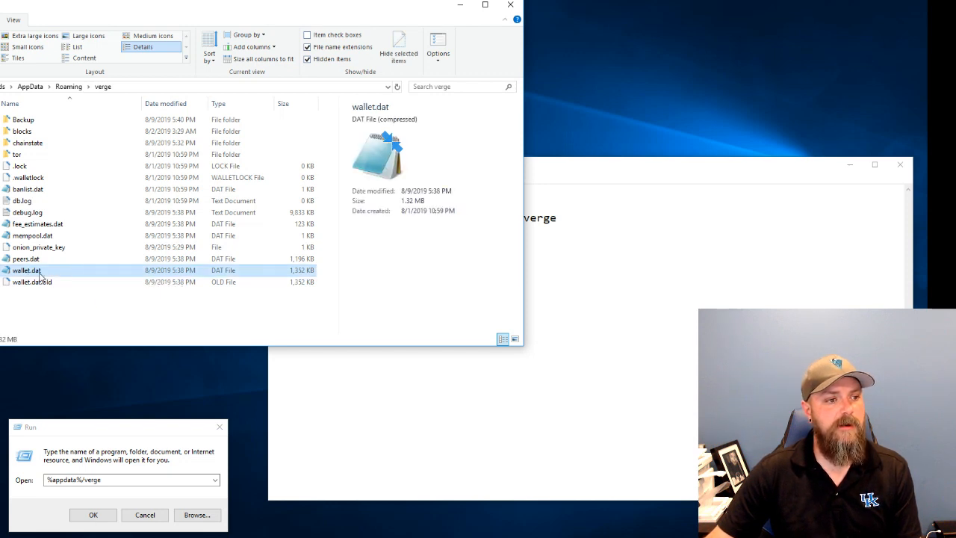
{"action": "mouse_move", "coordinate": [26, 270]}
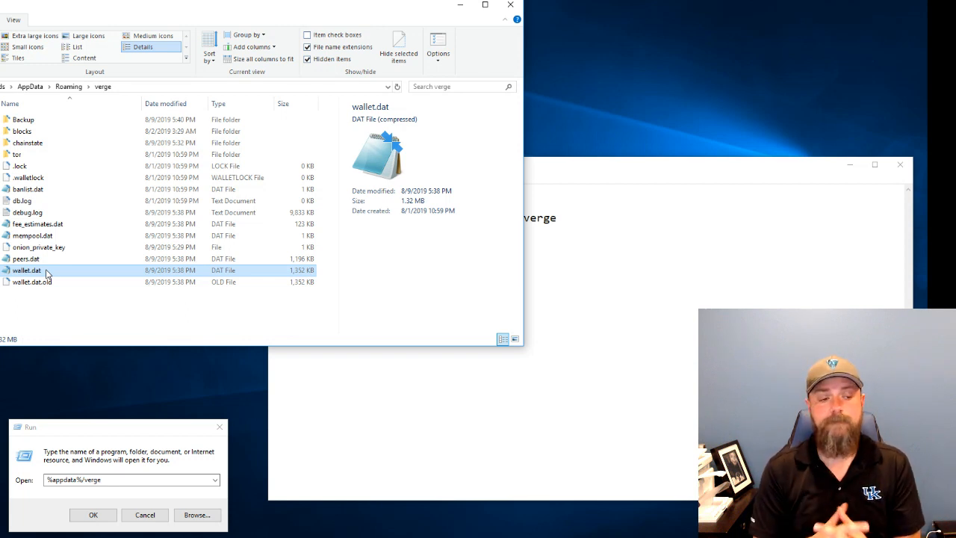
{"action": "mouse_move", "coordinate": [100, 246]}
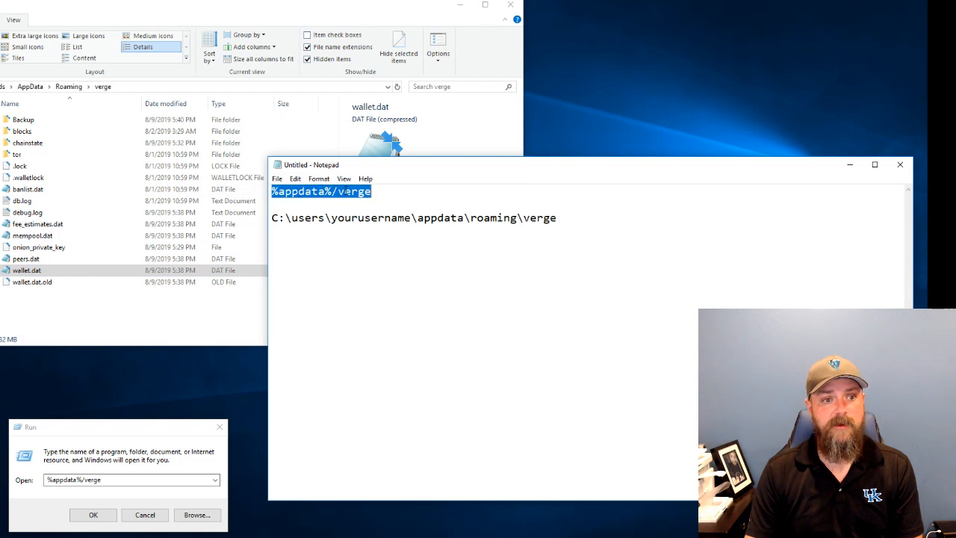
{"action": "mouse_move", "coordinate": [422, 265]}
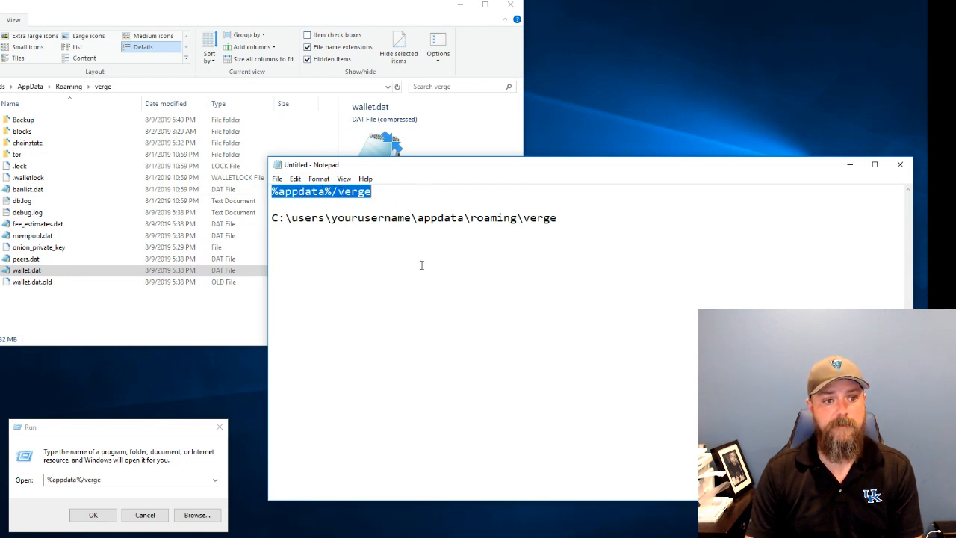
{"action": "mouse_move", "coordinate": [289, 239]}
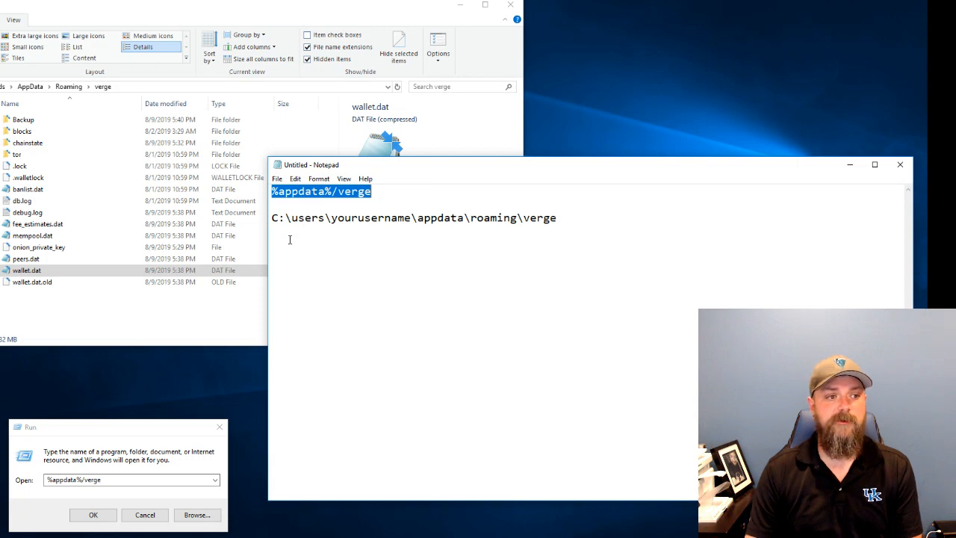